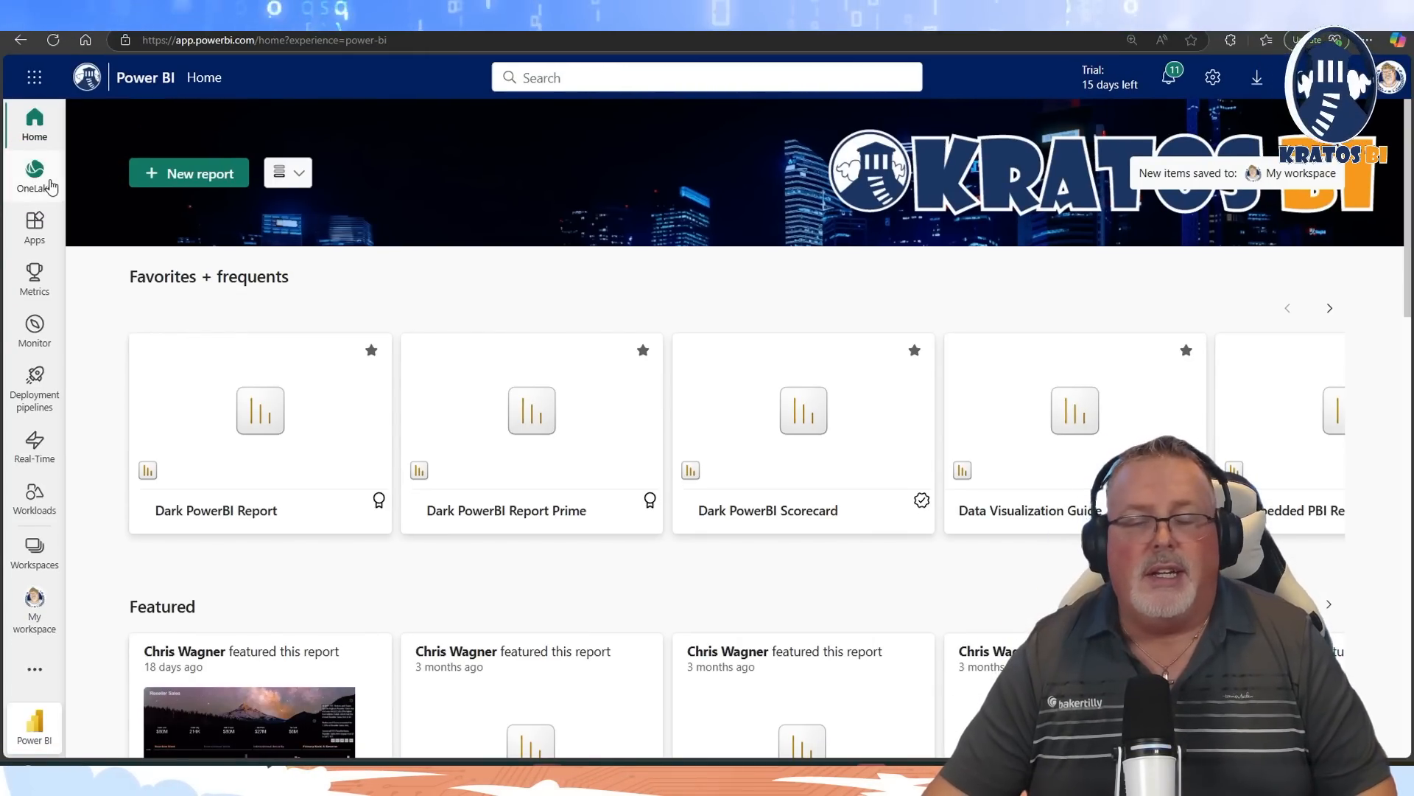
- Open the OneLake catalog from the left navigation rail
left_click(35, 176)
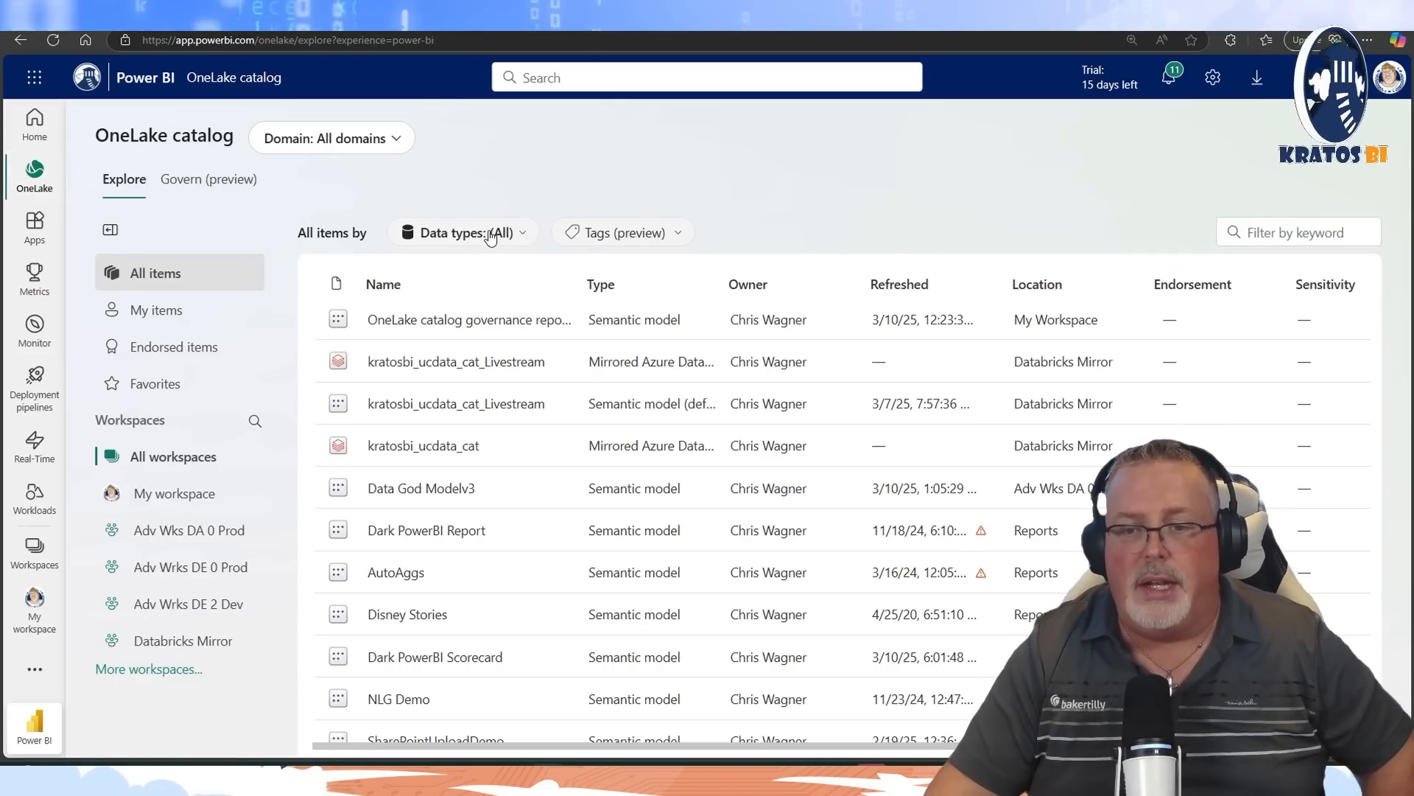
mouse_move(438, 319)
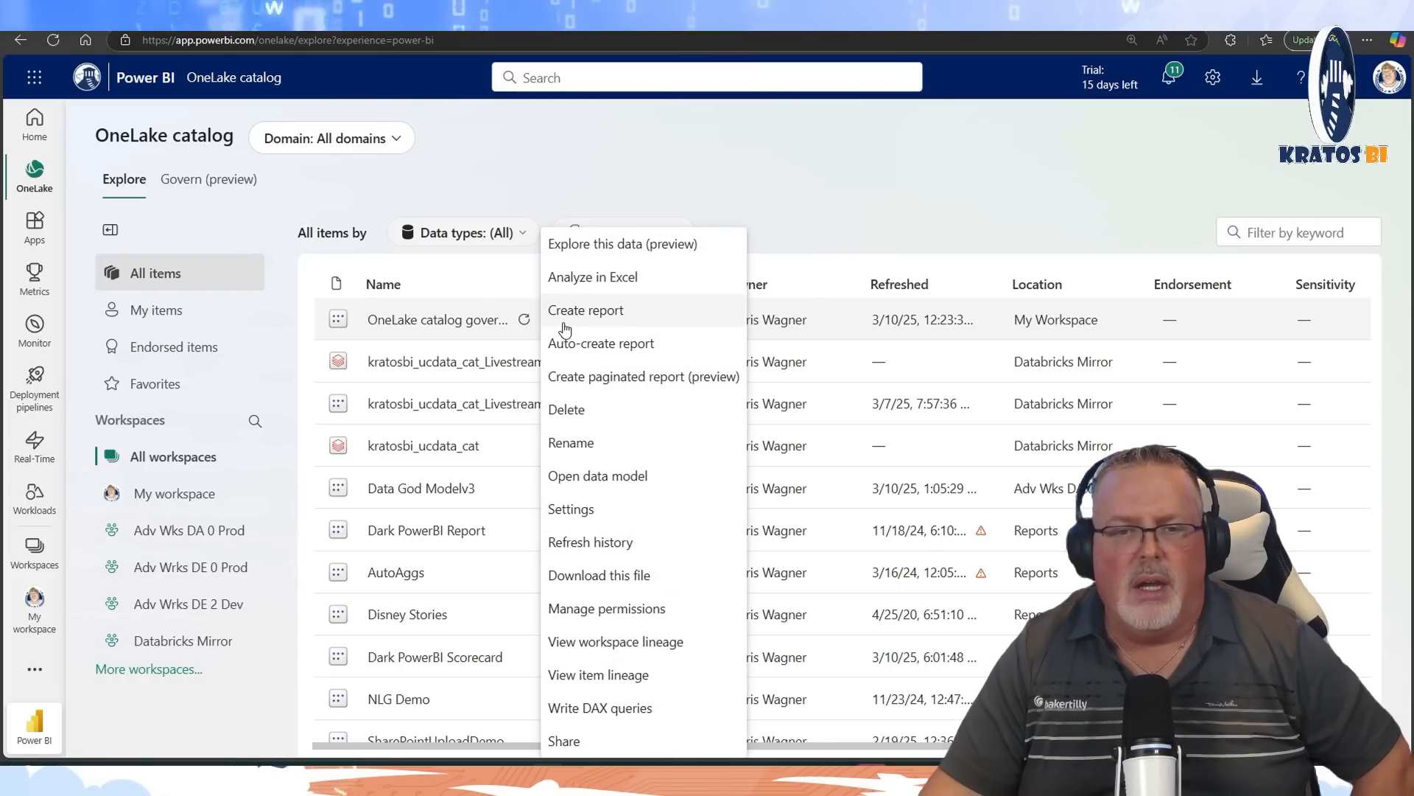
mouse_move(567, 409)
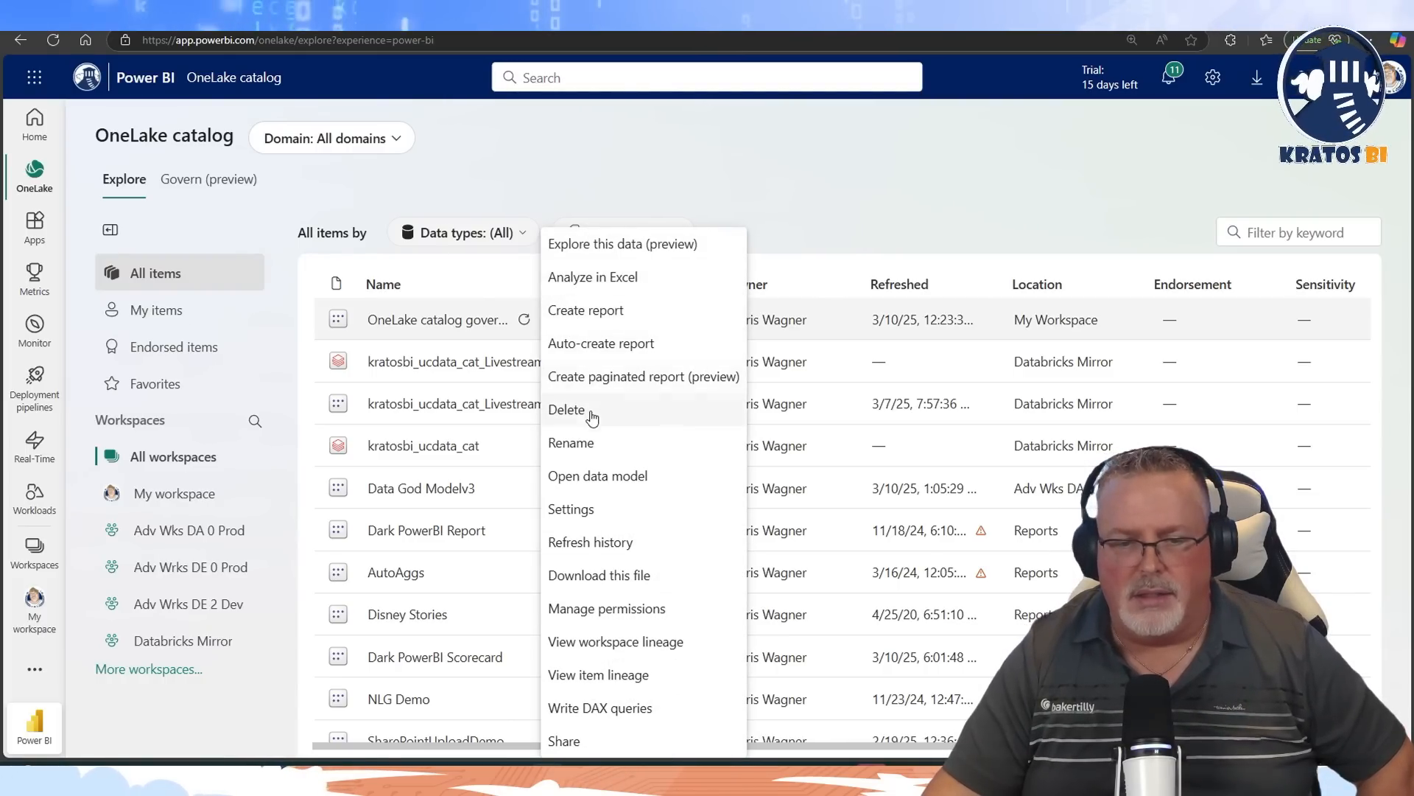
mouse_move(650, 542)
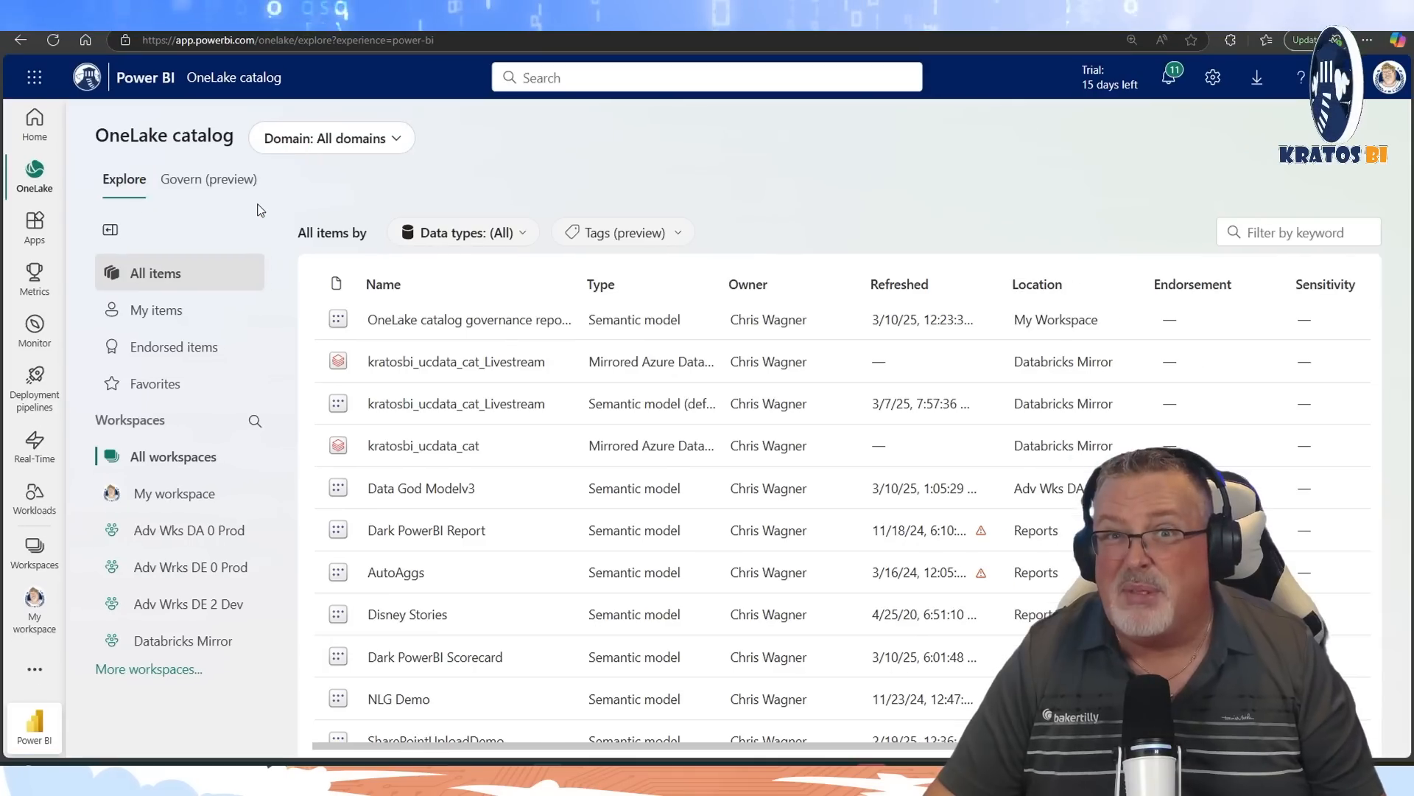
- Switch to the Govern (preview) tab, toggling with Explore until the governance dashboard loads
left_click(209, 179)
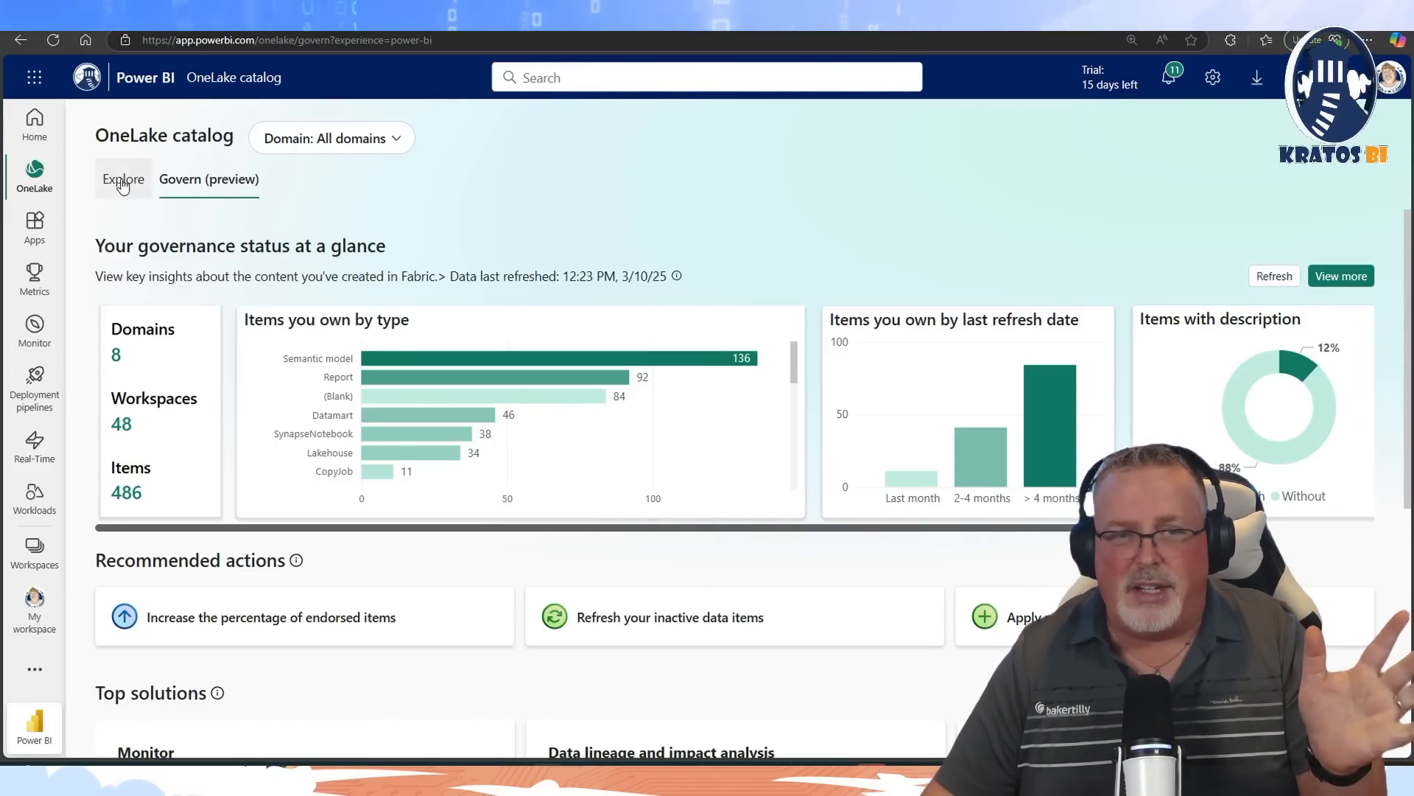
left_click(209, 178)
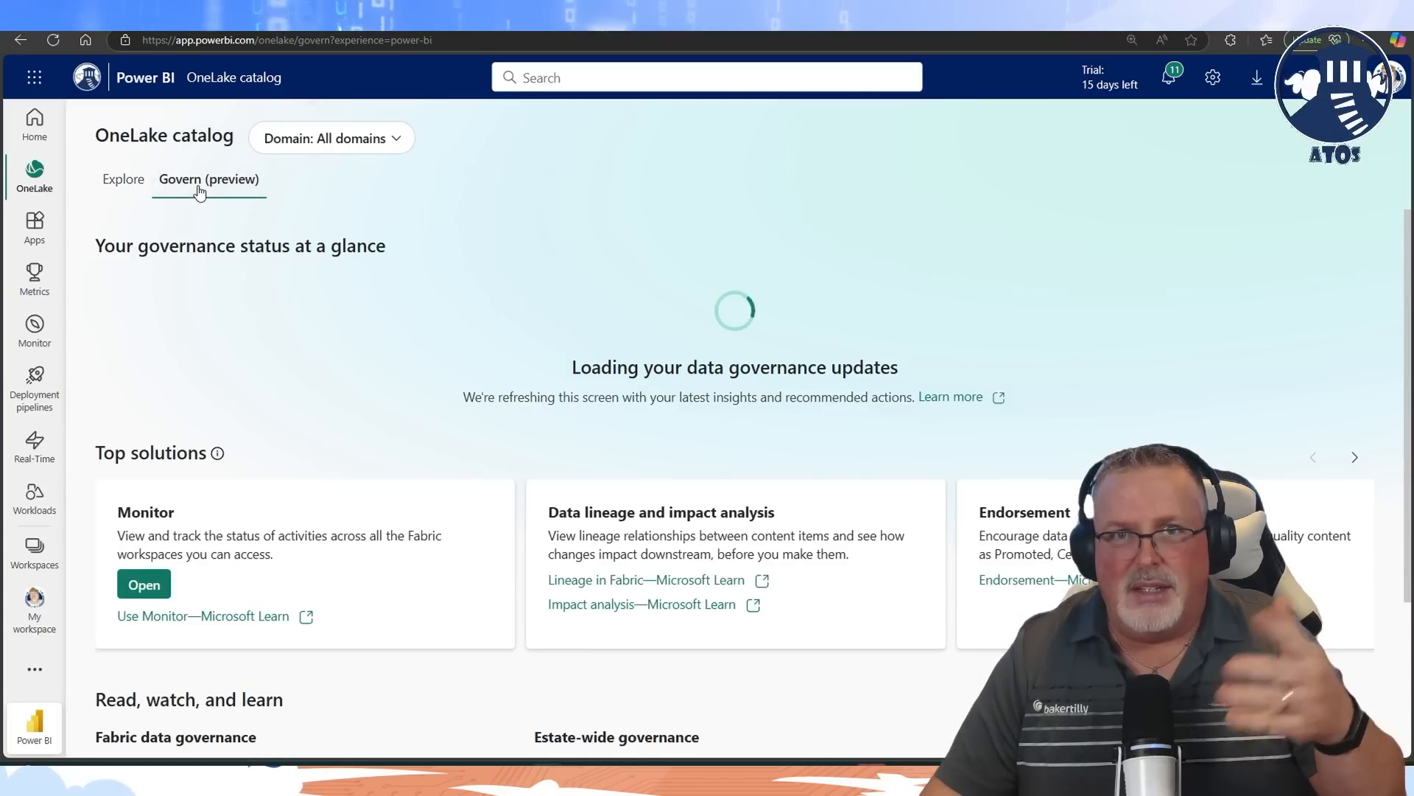
left_click(124, 178)
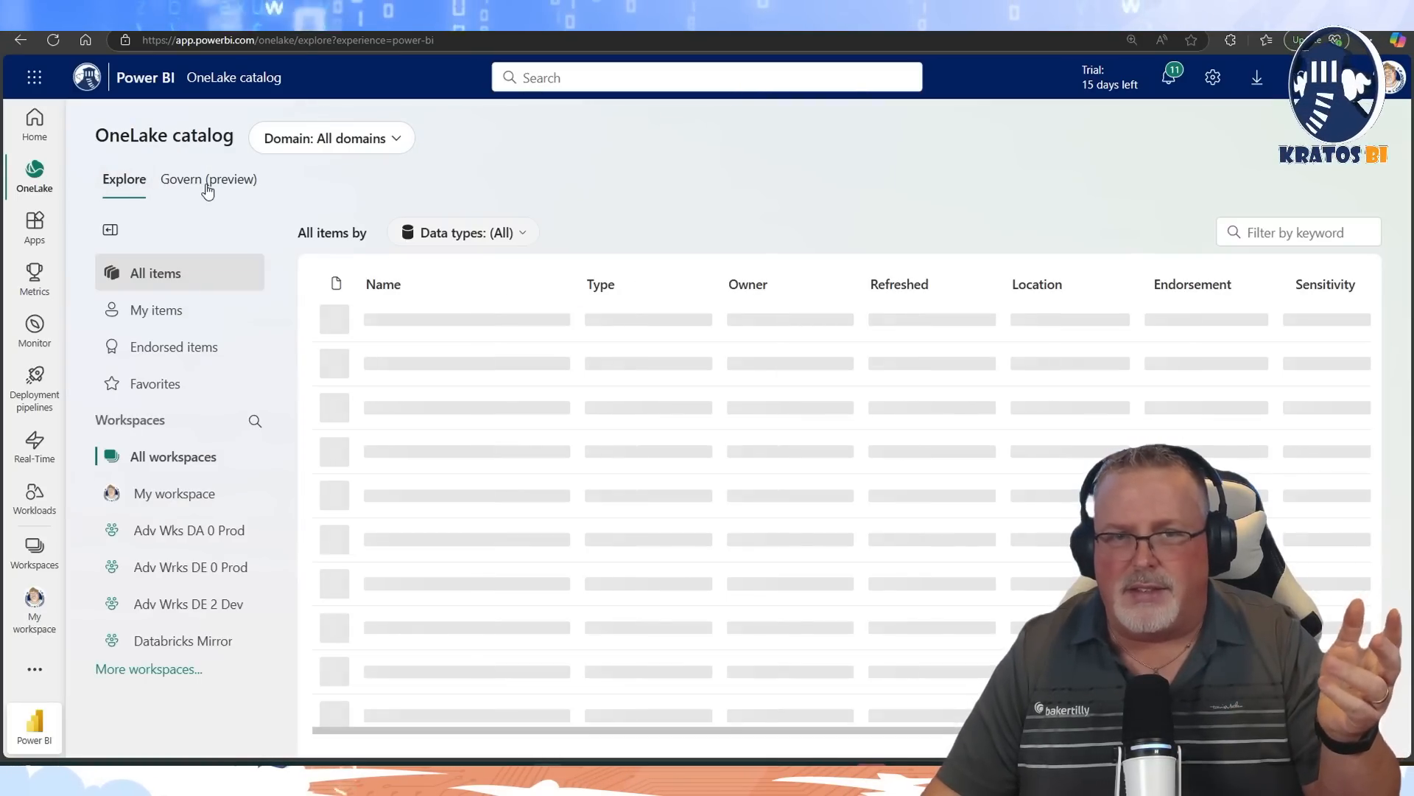
left_click(209, 178)
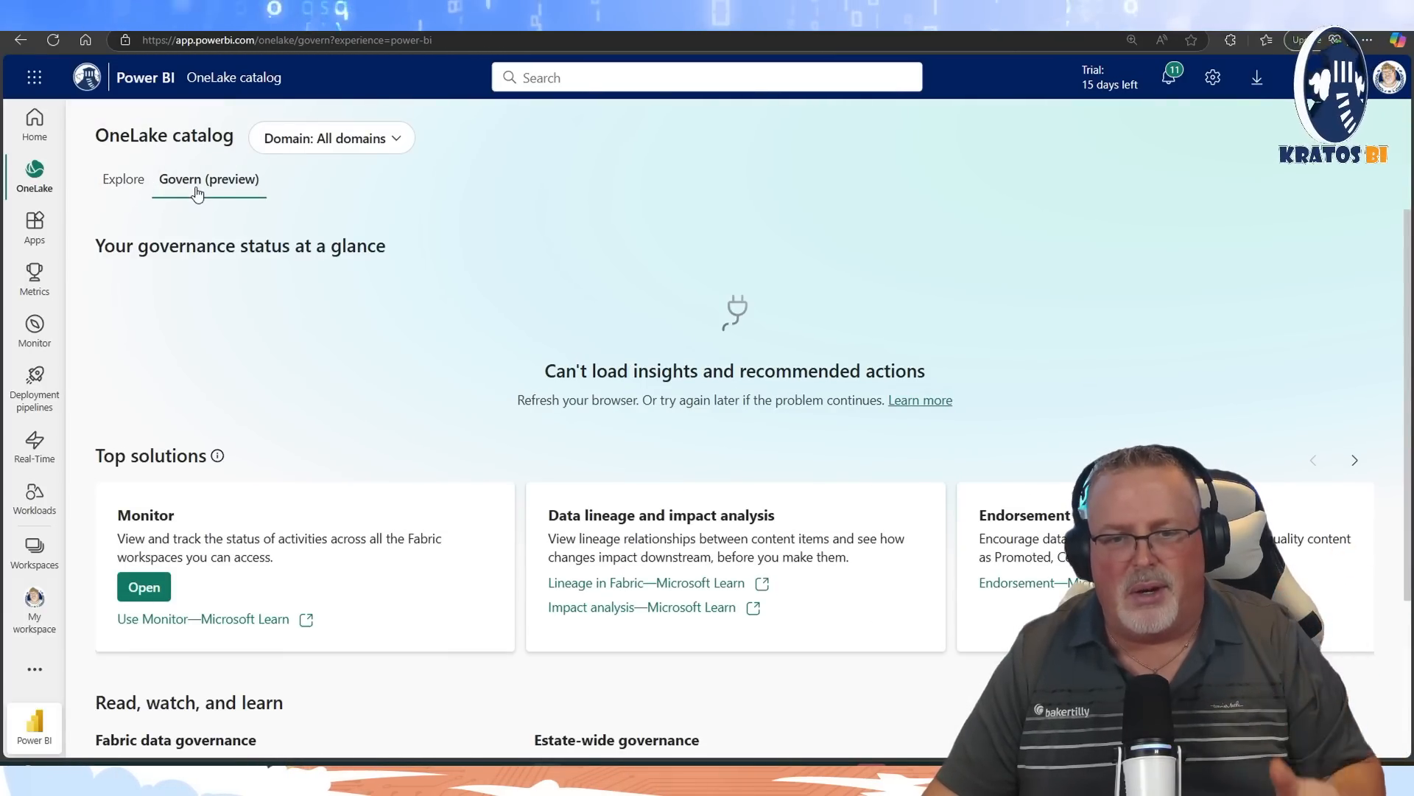
left_click(123, 179)
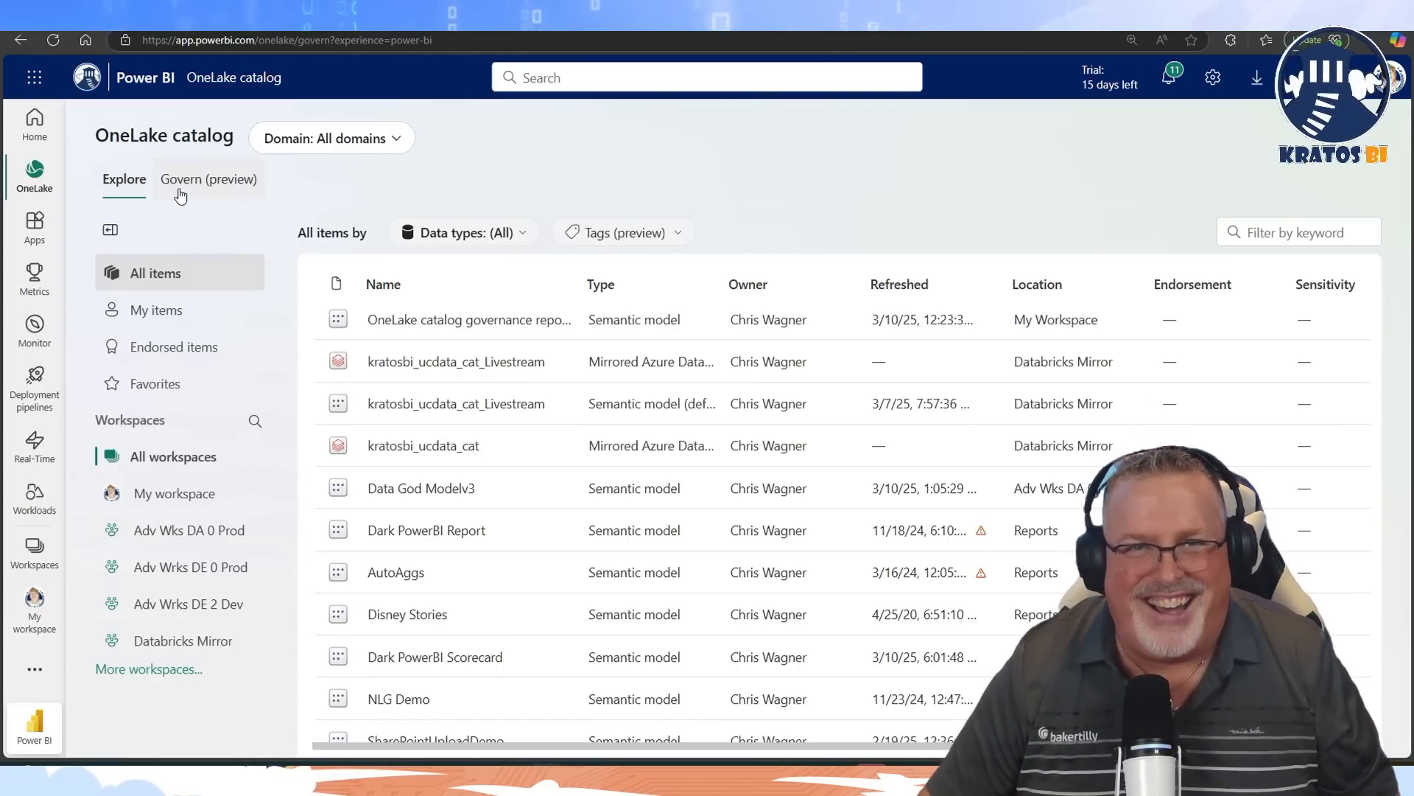
left_click(208, 178)
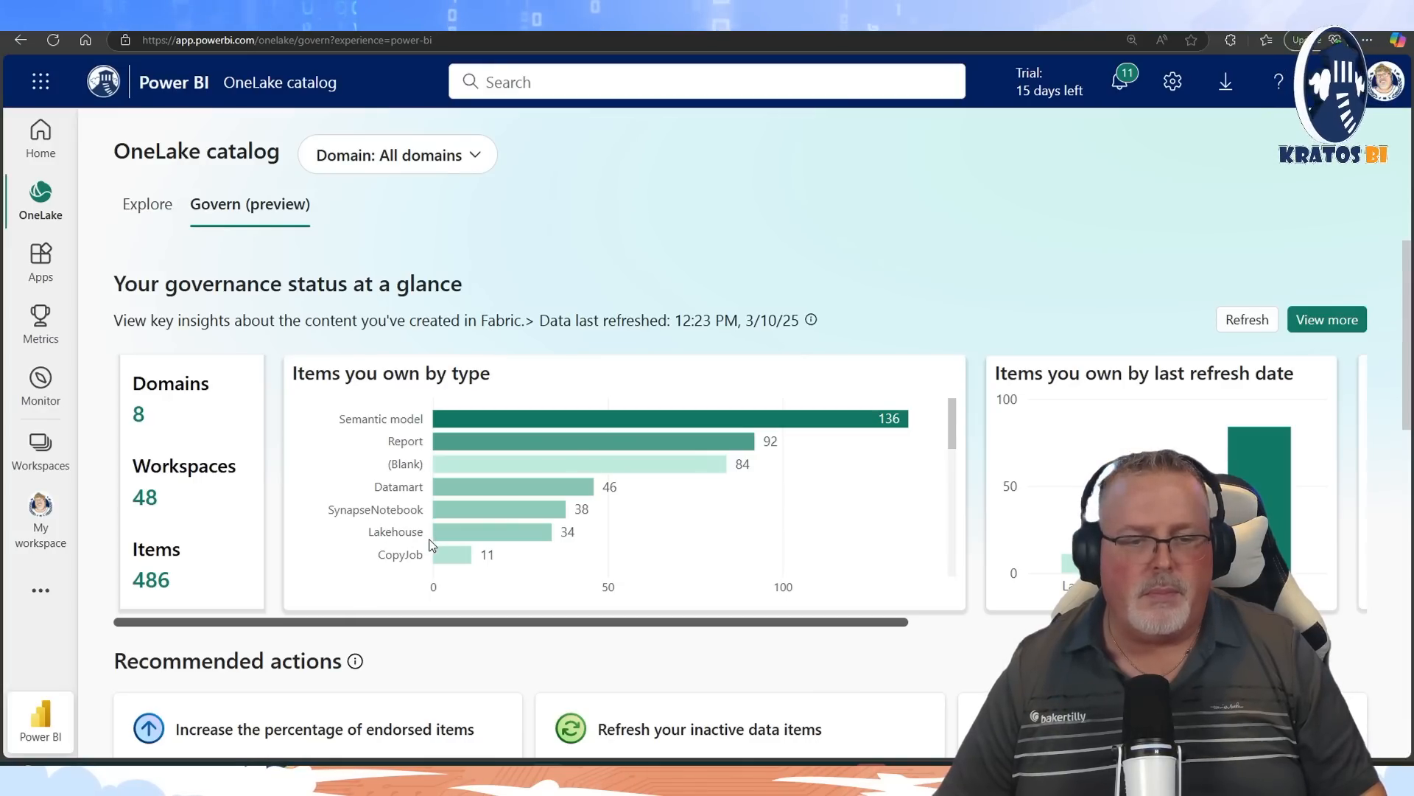
mouse_move(531, 531)
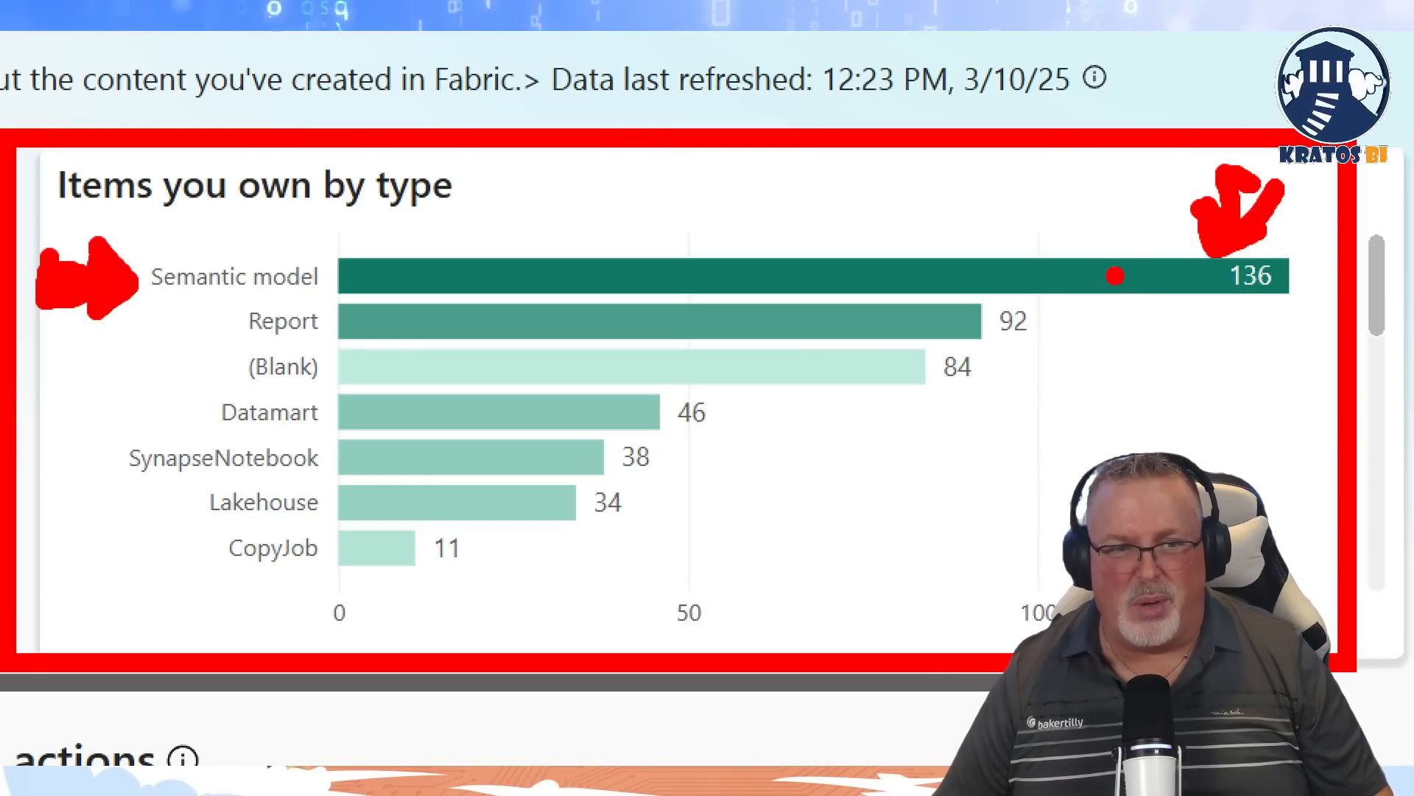
mouse_move(871, 330)
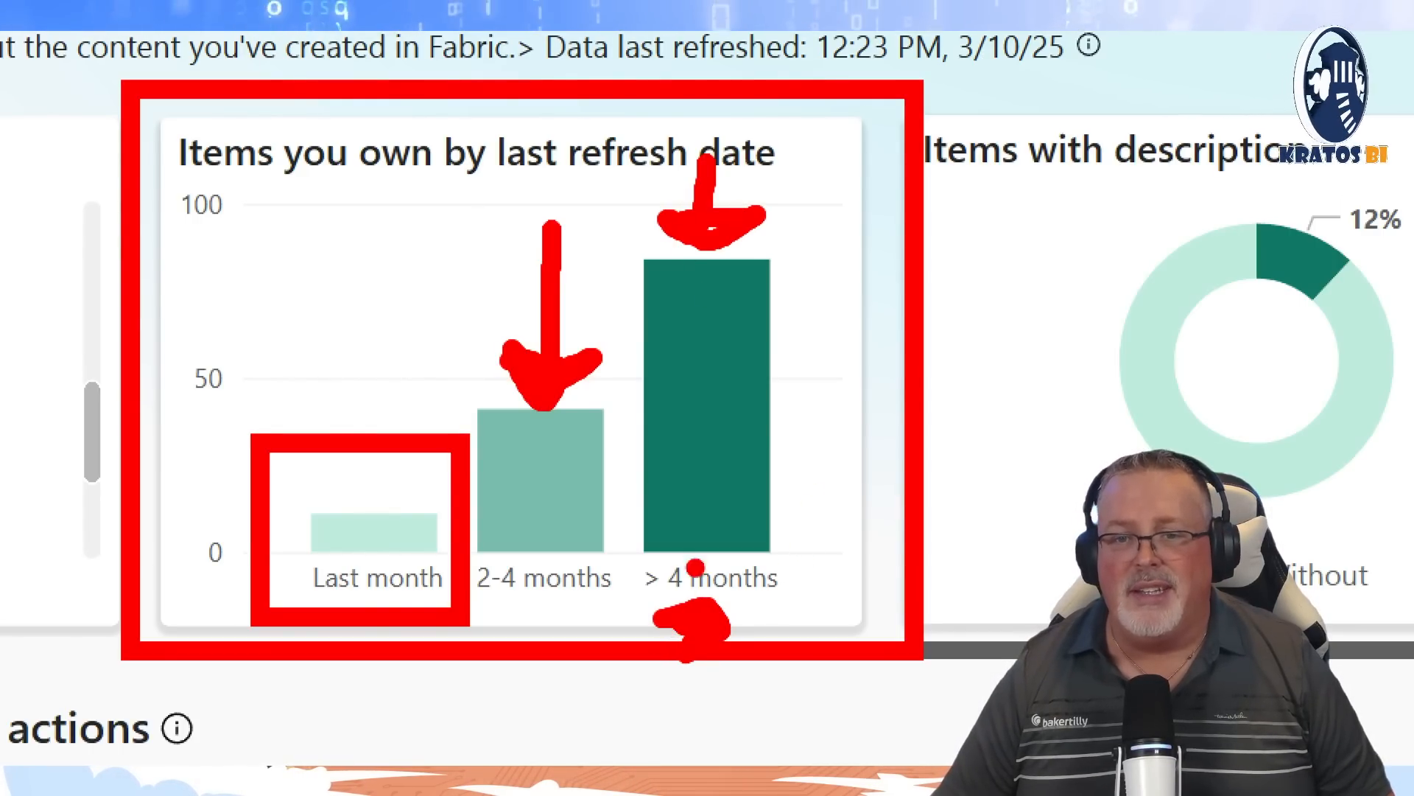
- Scroll the governance cards right to reveal the descriptions (12%) and last-access charts
left_click_drag(631, 506, 794, 270)
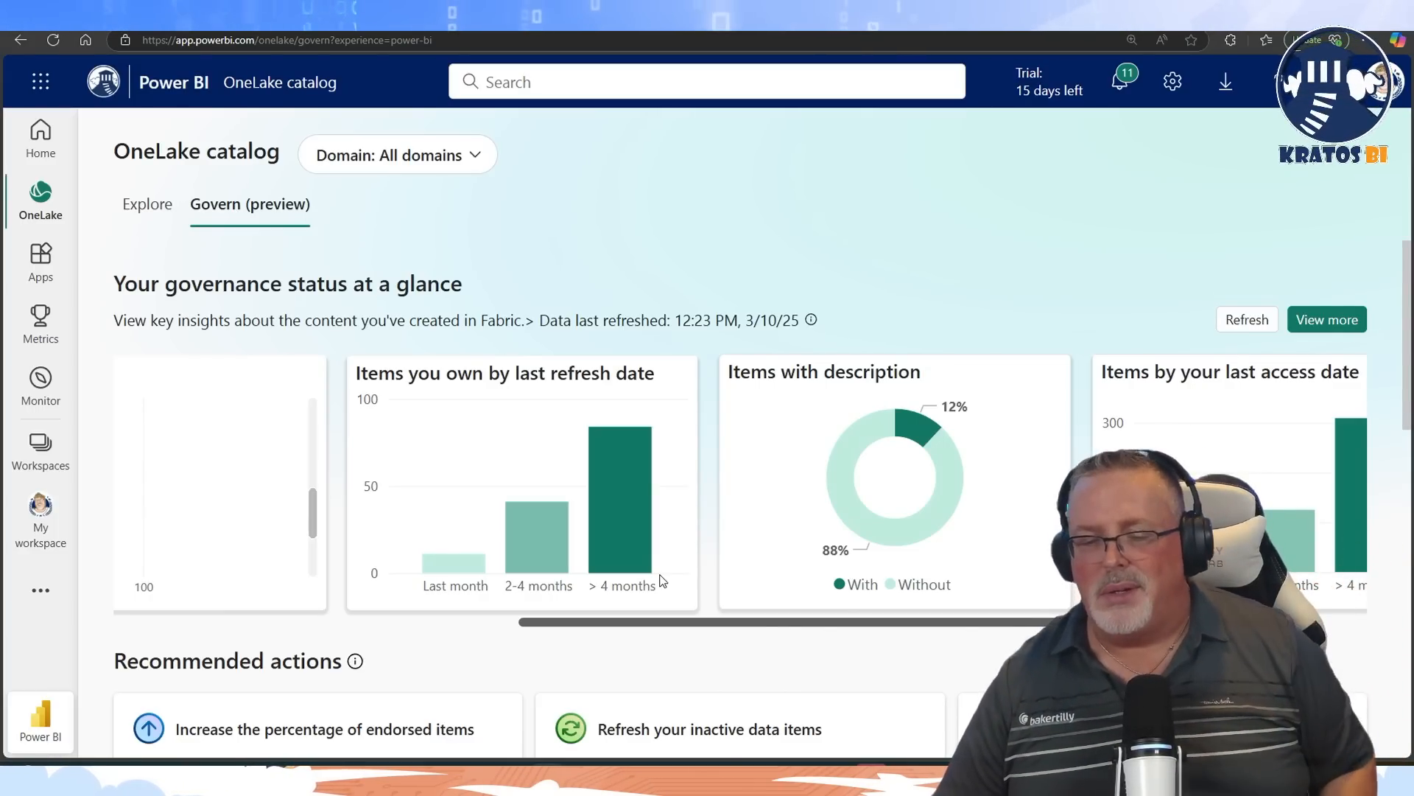
mouse_move(695, 618)
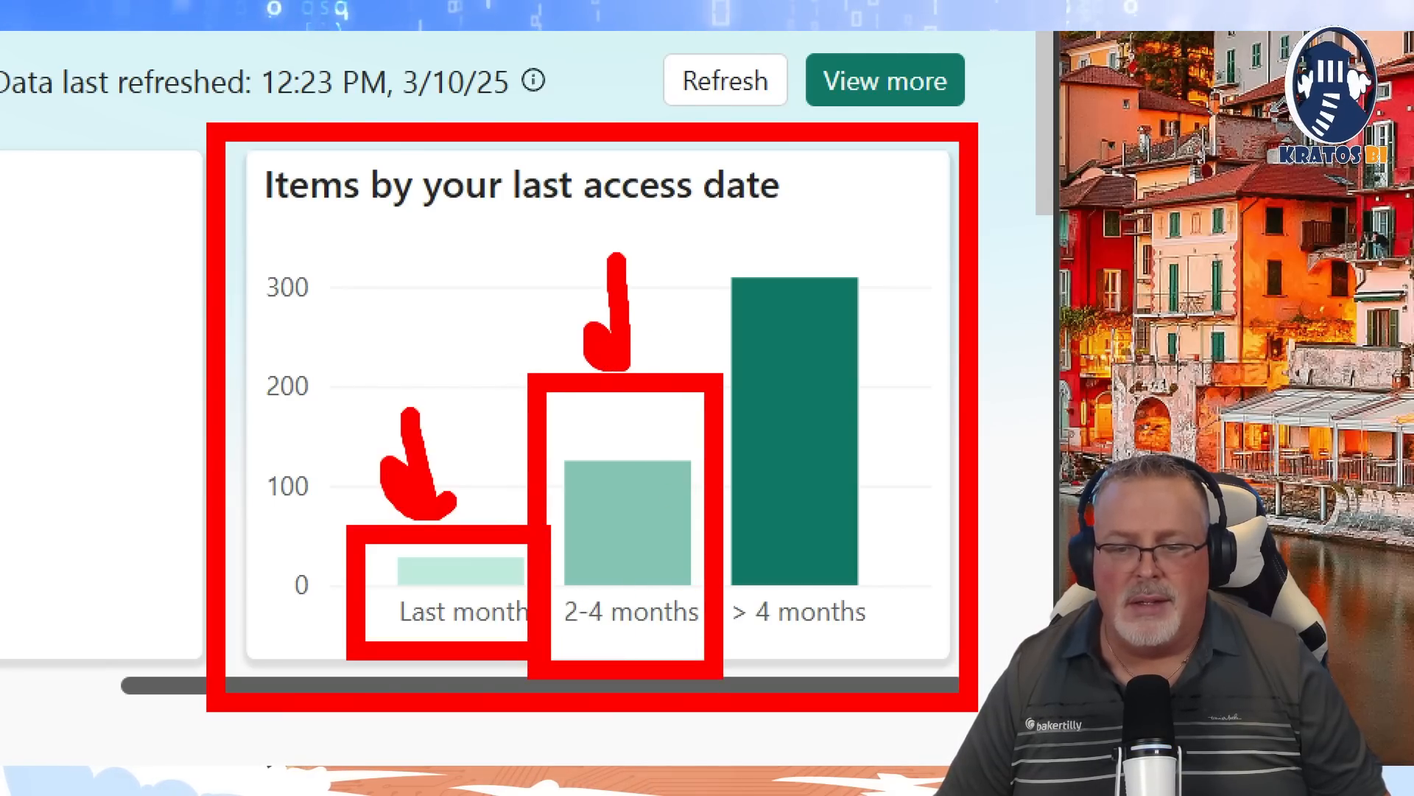
- Scroll the governance cards further right to the full last-access chart and choose View more
left_click_drag(753, 559, 857, 270)
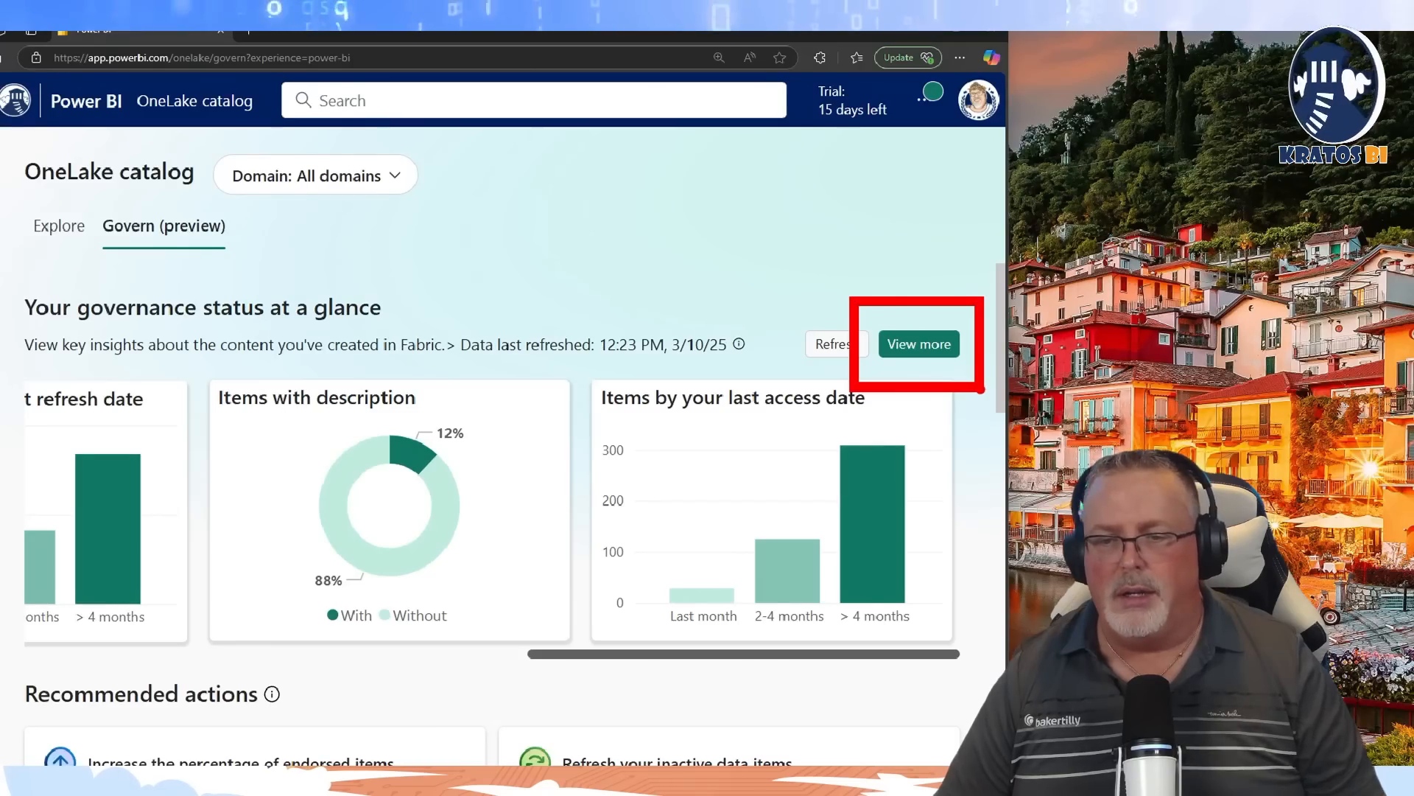
left_click(919, 344)
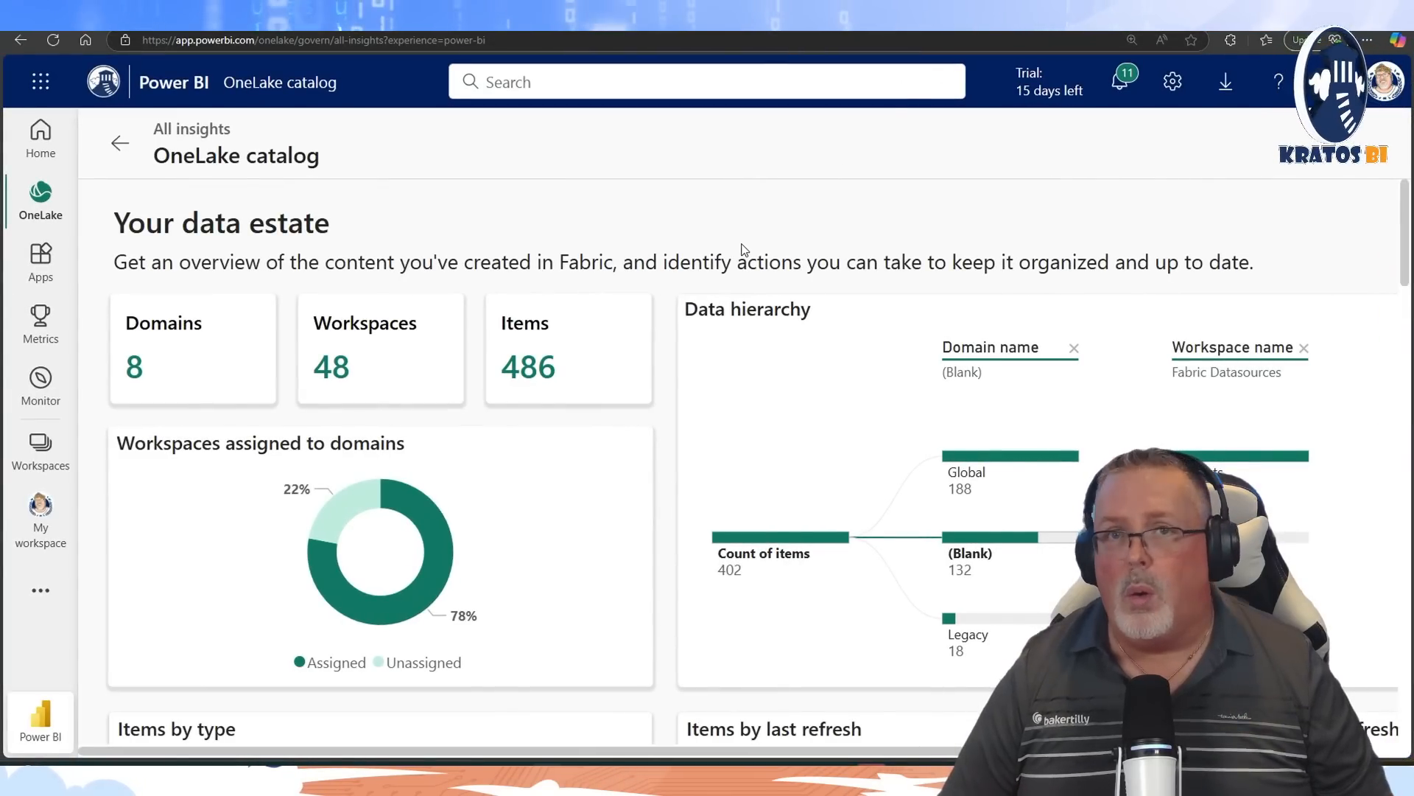
mouse_move(757, 262)
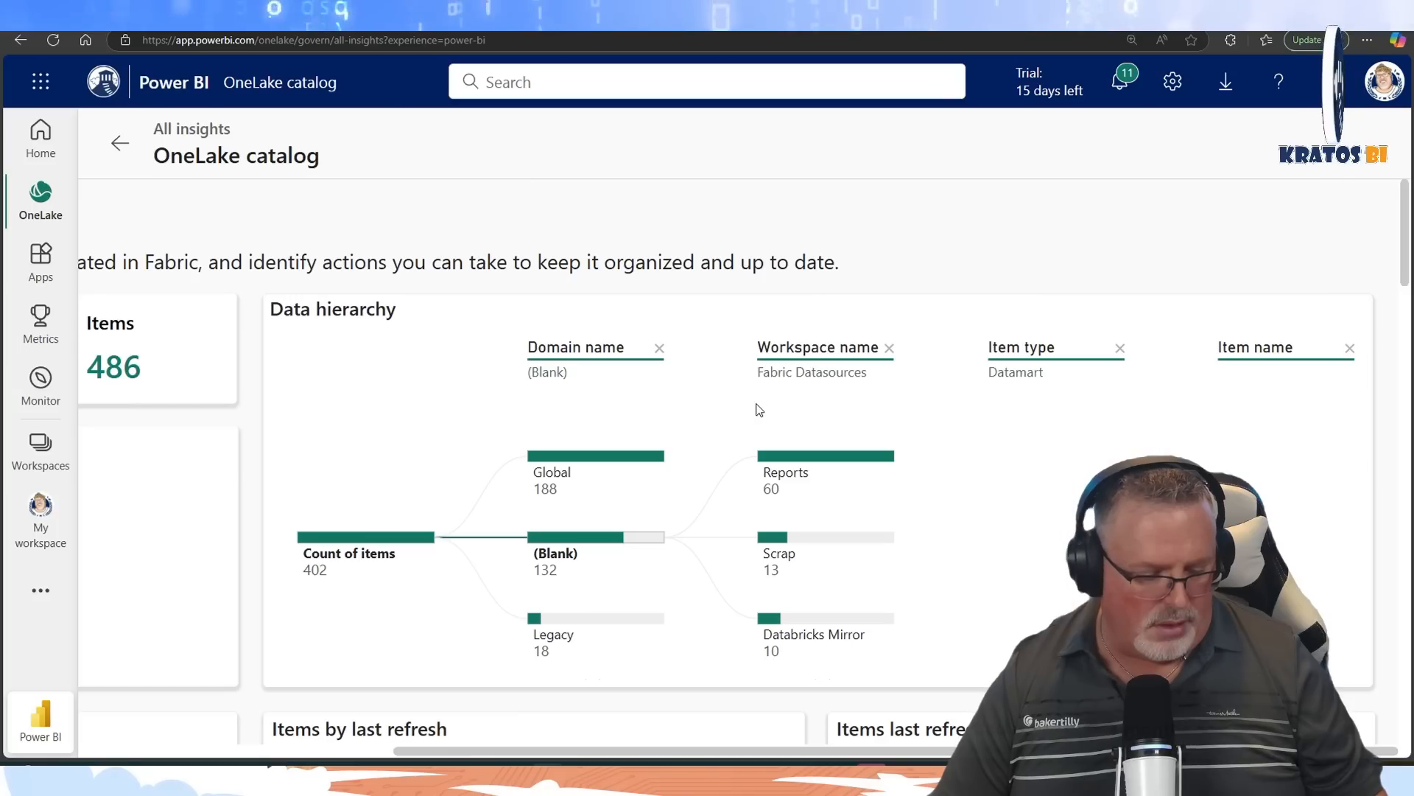
scroll("down", 3)
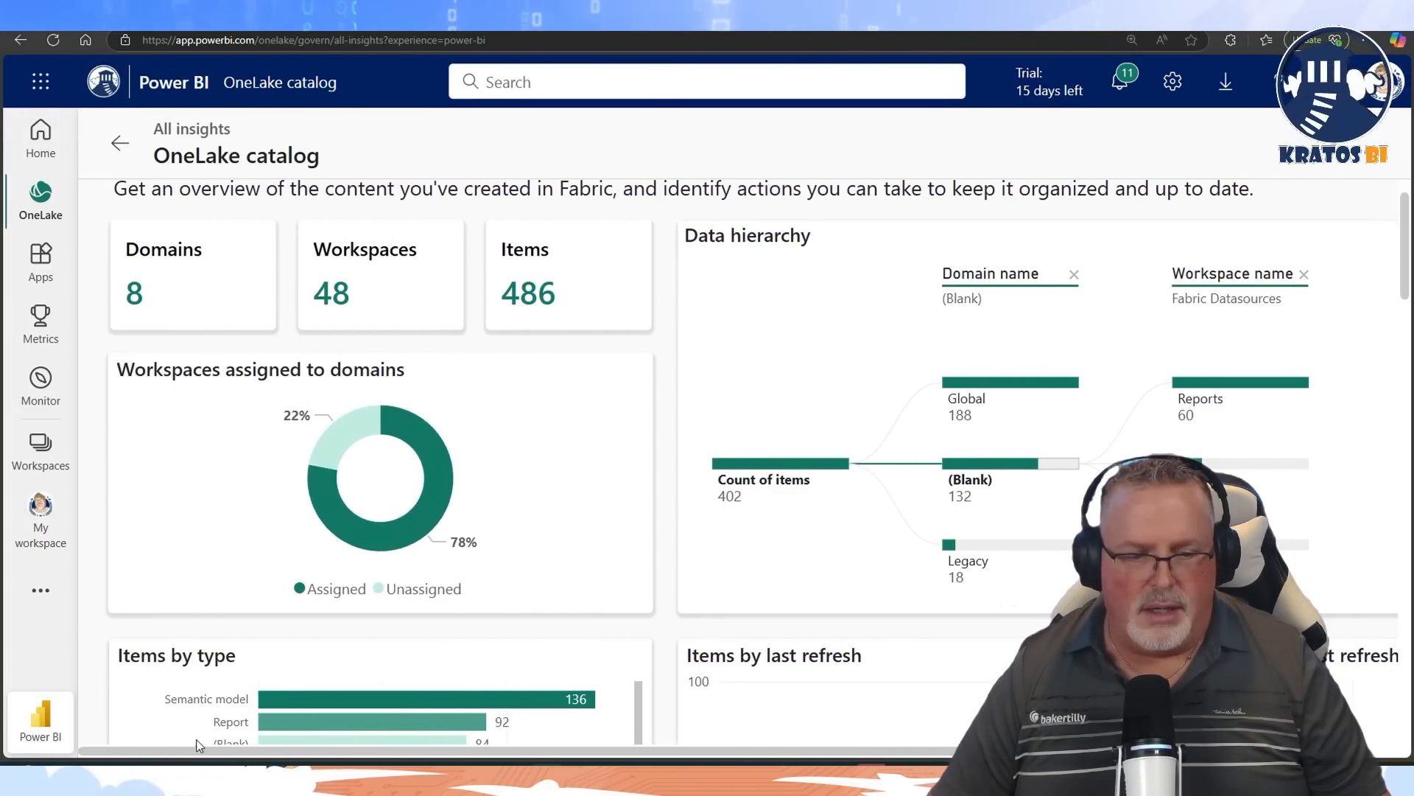
- Scroll down past Items by type and last refresh to Items by your last access date
scroll("down", 3)
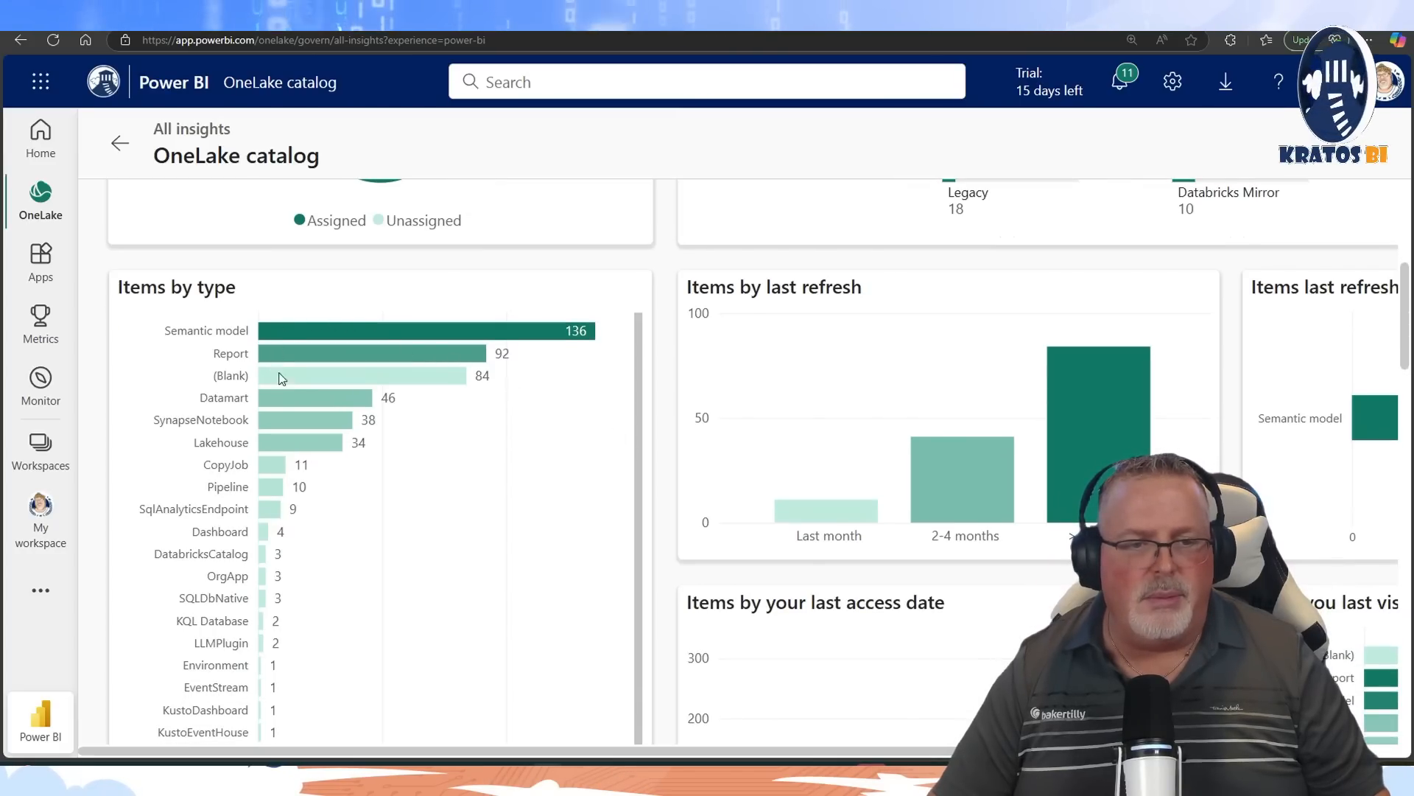
scroll("down", 3)
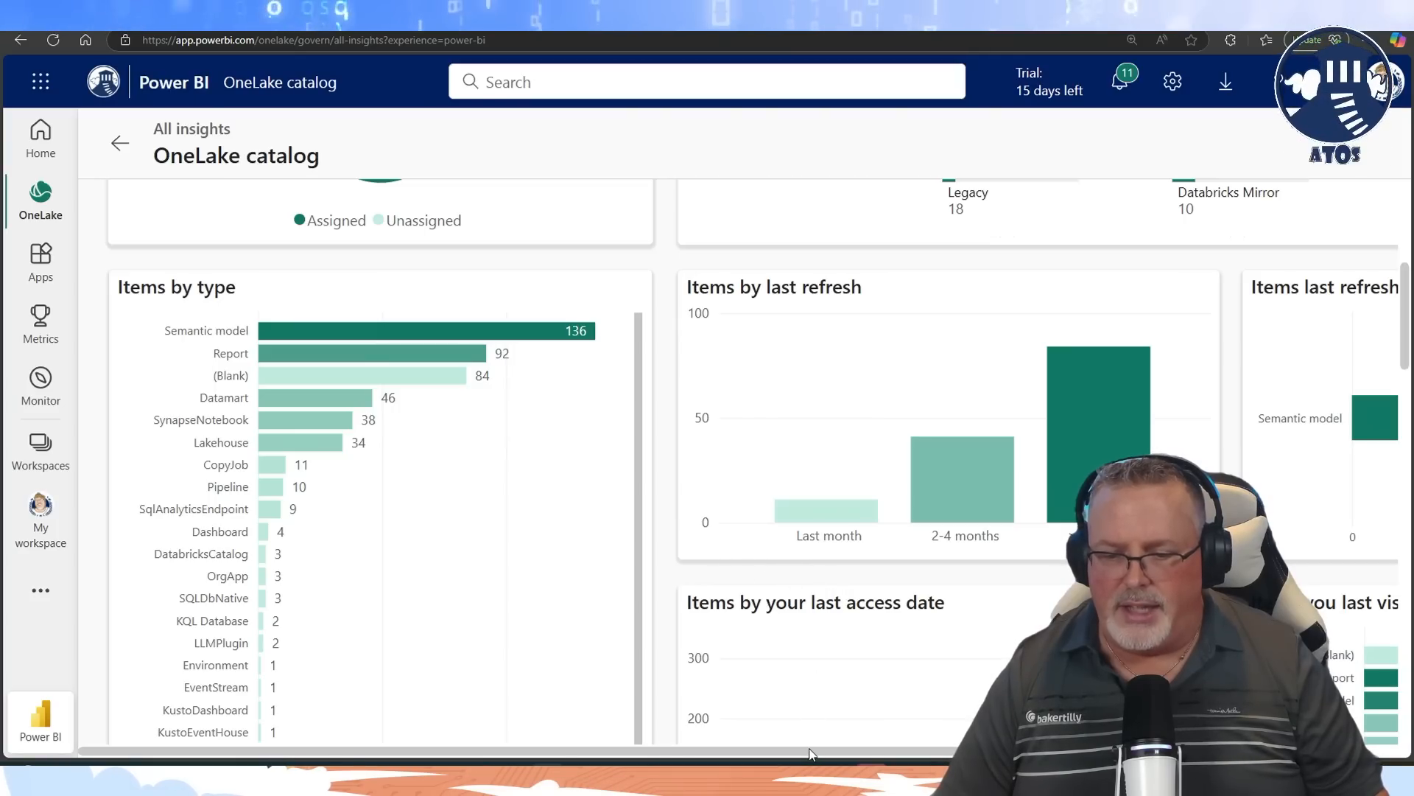
scroll("right", 3)
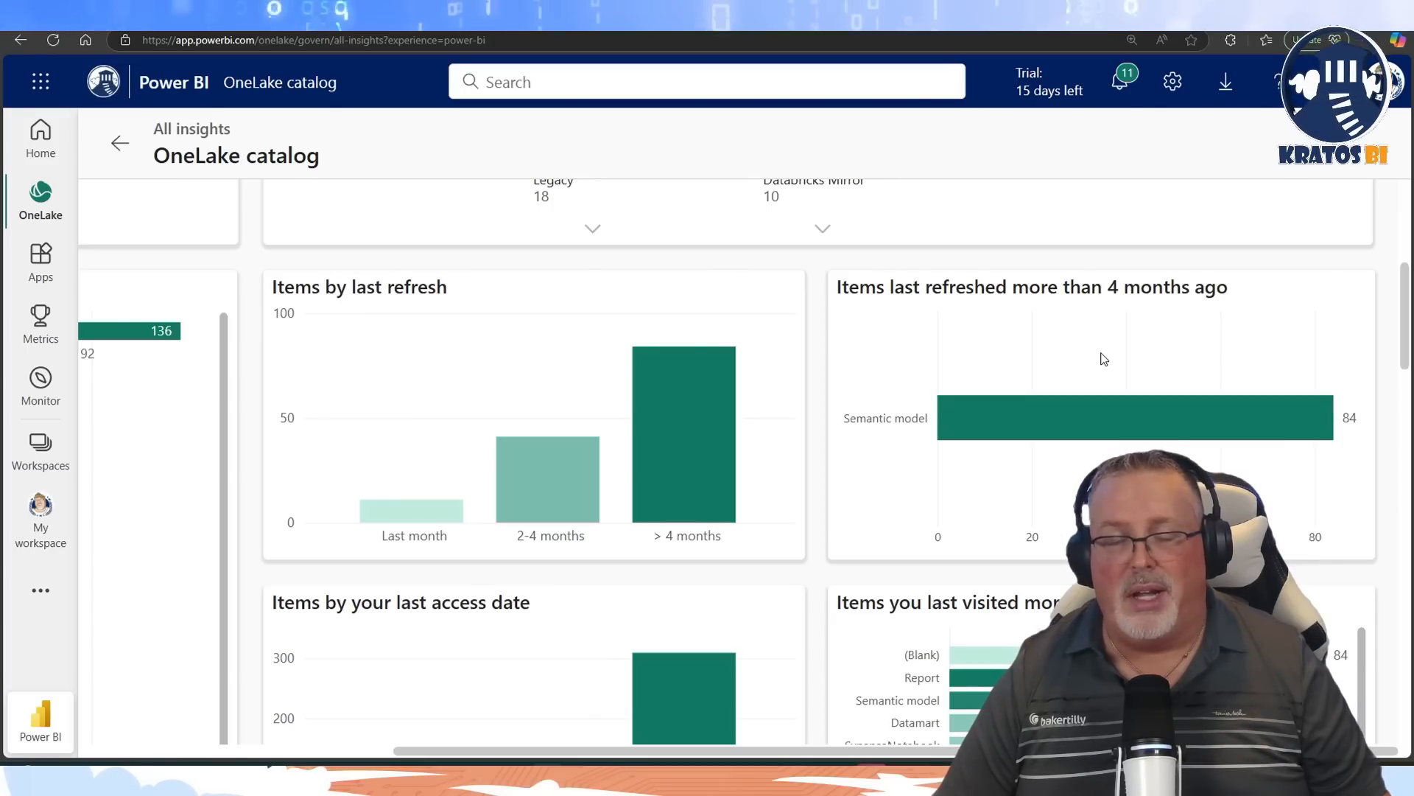
scroll("down", 3)
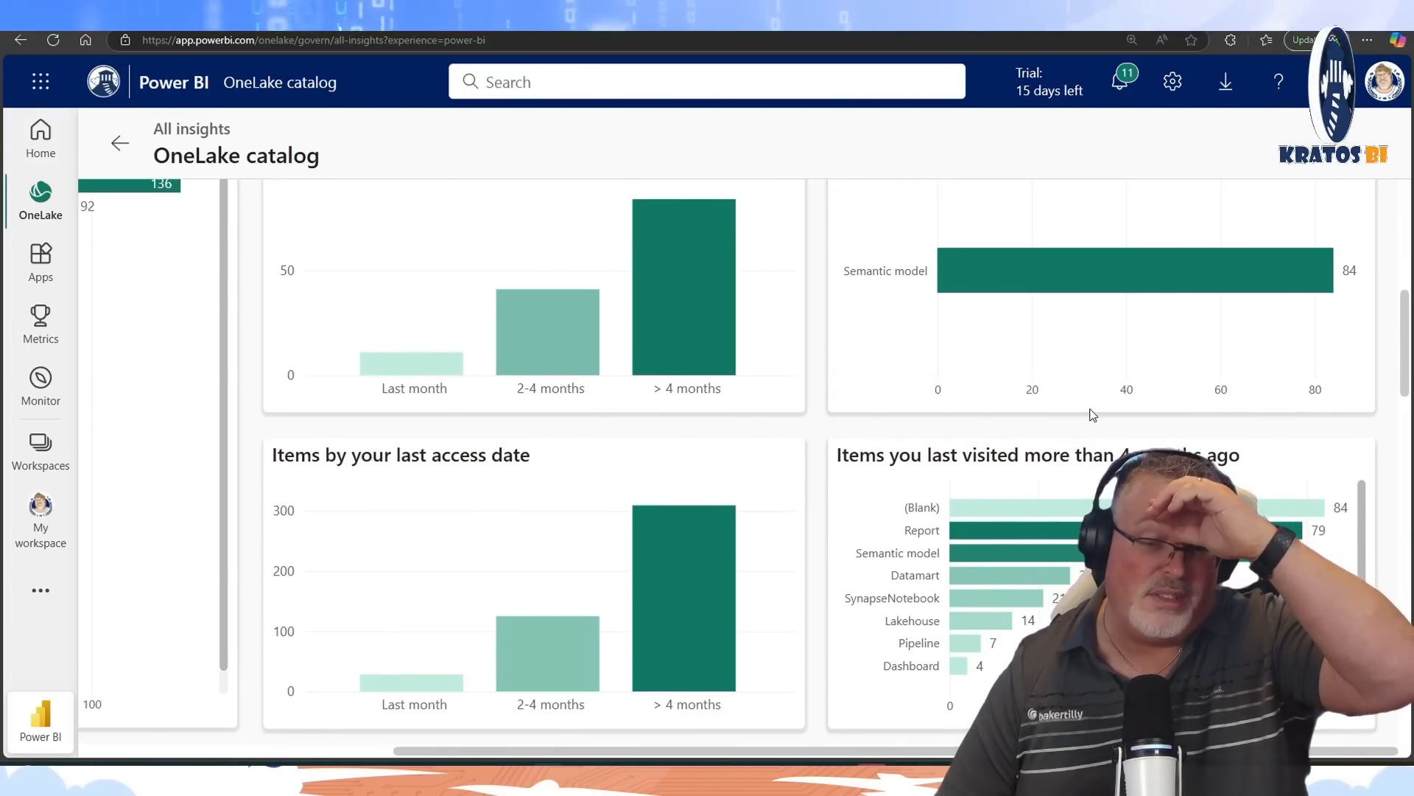
scroll("down", 3)
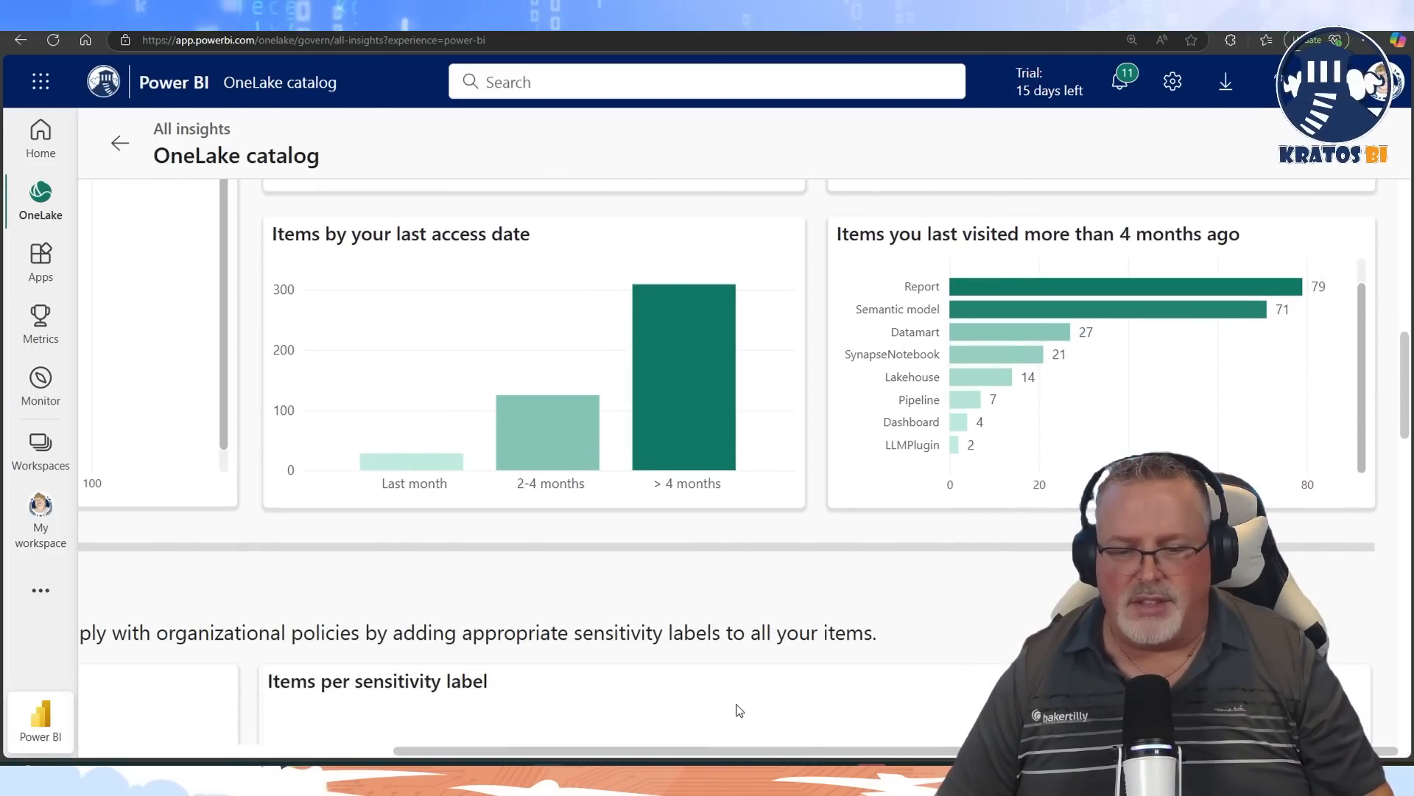
- Scroll down to the Sensitivity label coverage and Unlabeled items by type charts
scroll("down", 3)
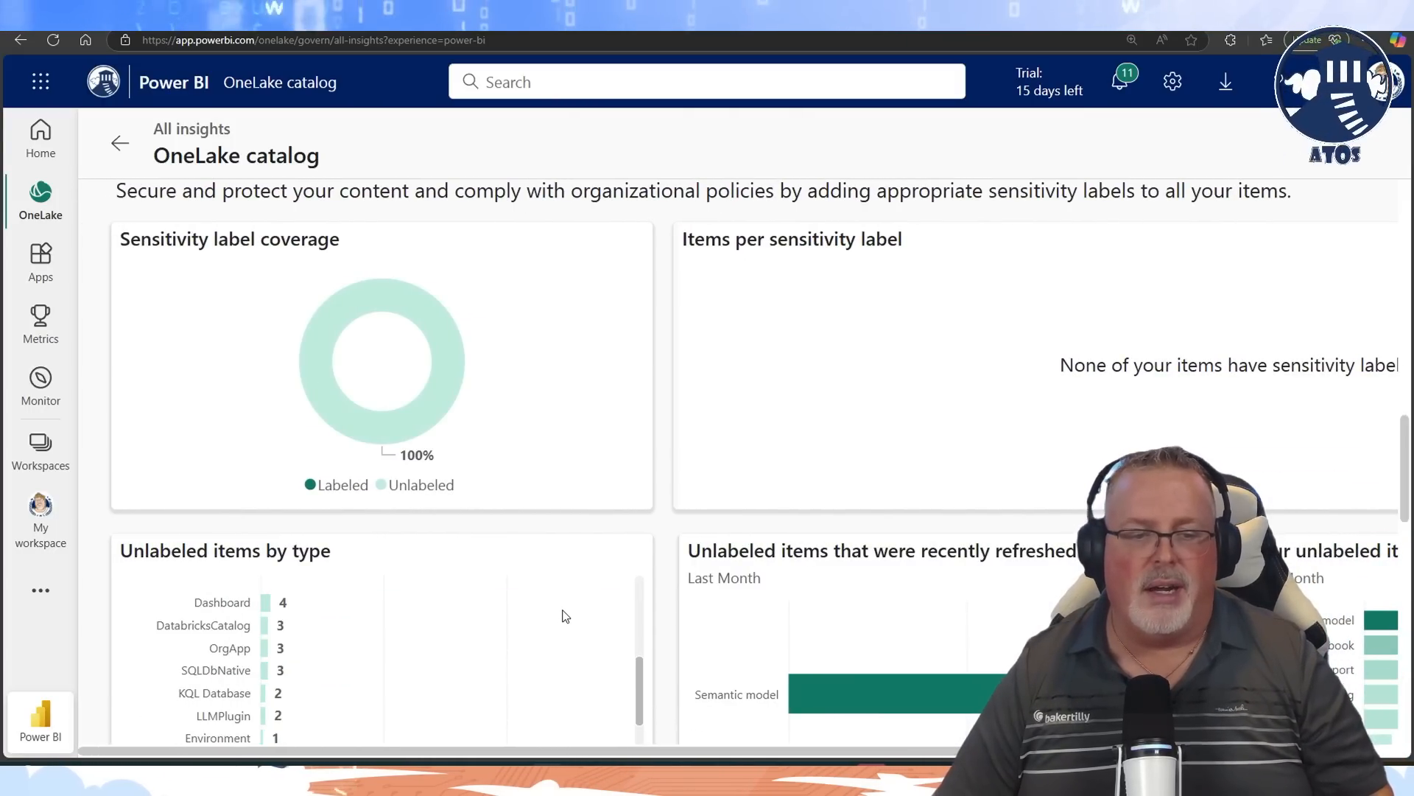
scroll("down", 3)
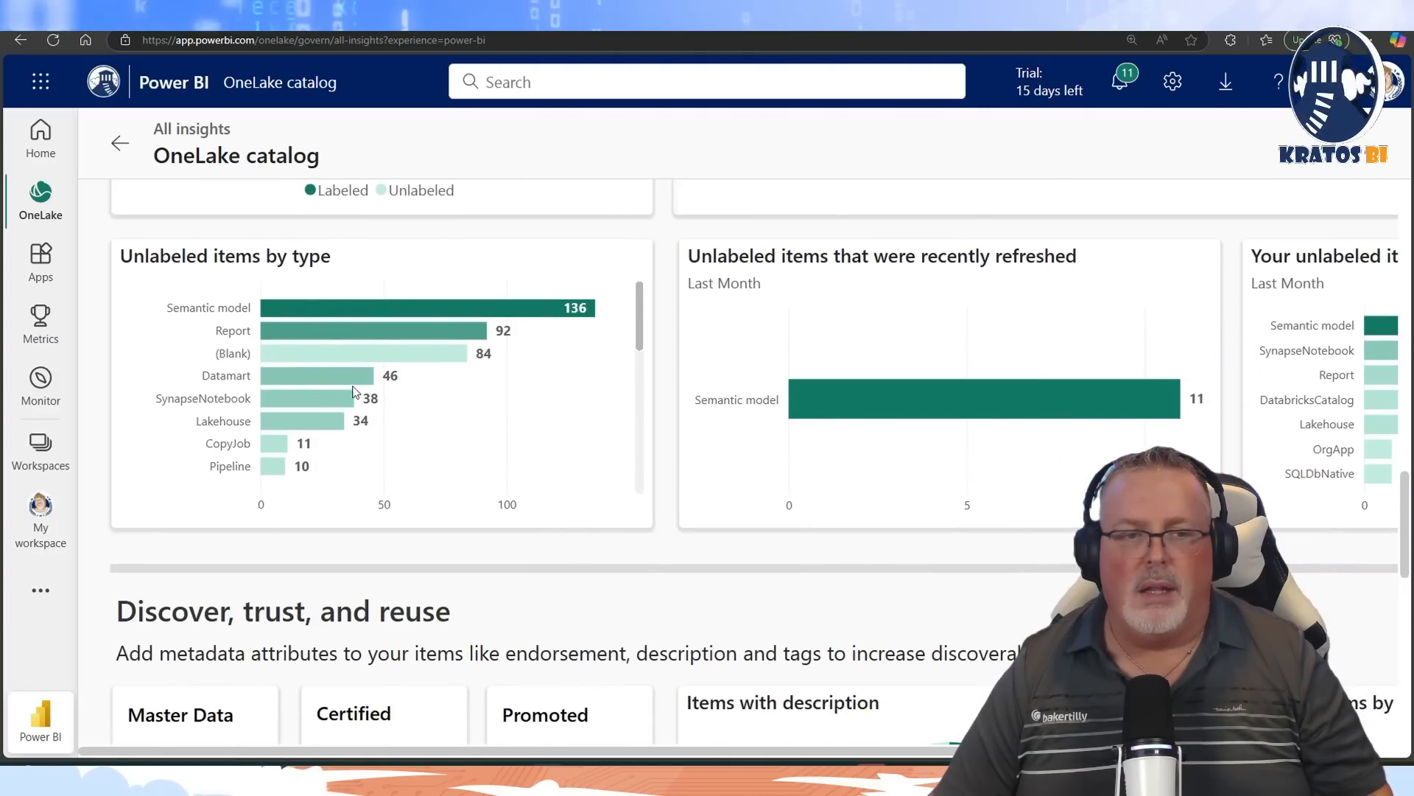
mouse_move(713, 470)
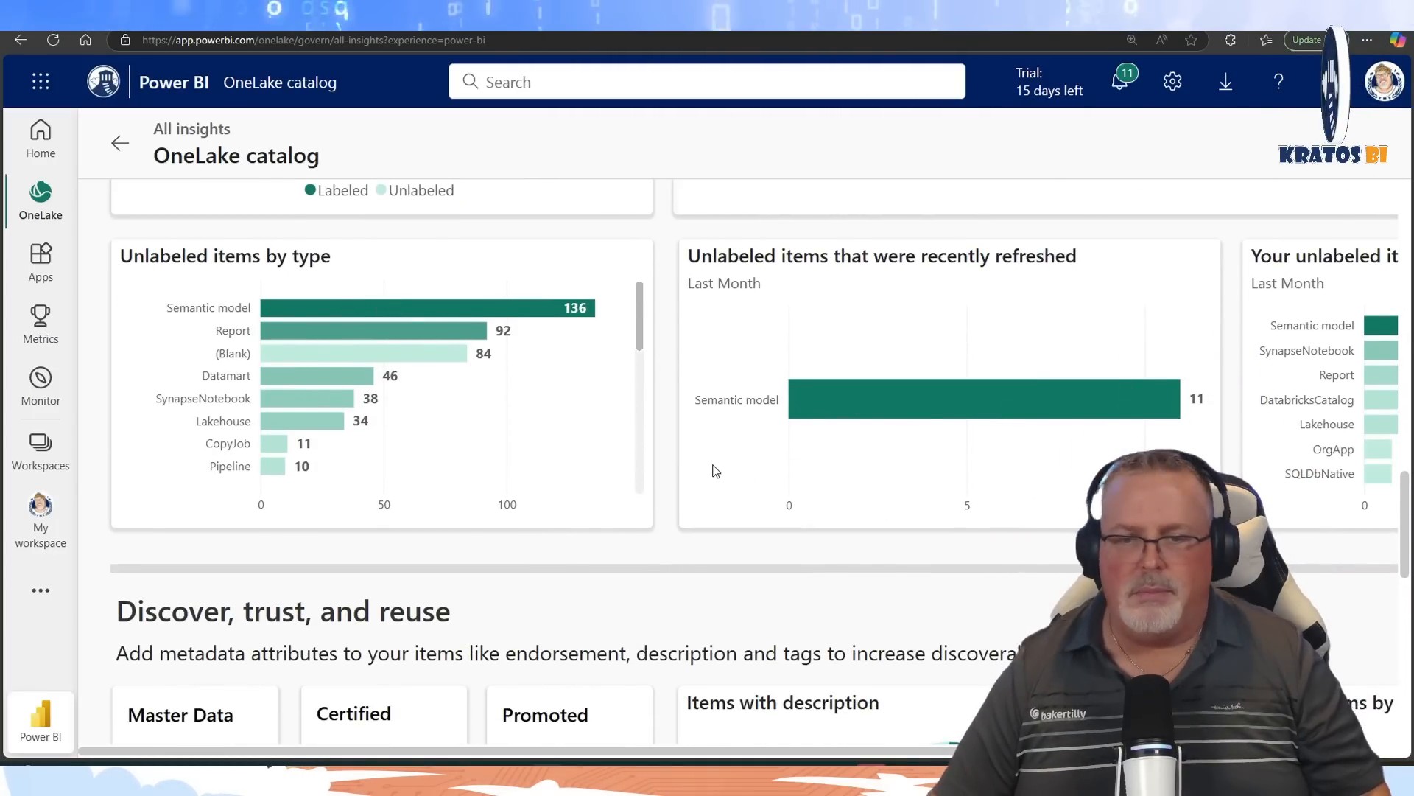
scroll("down", 3)
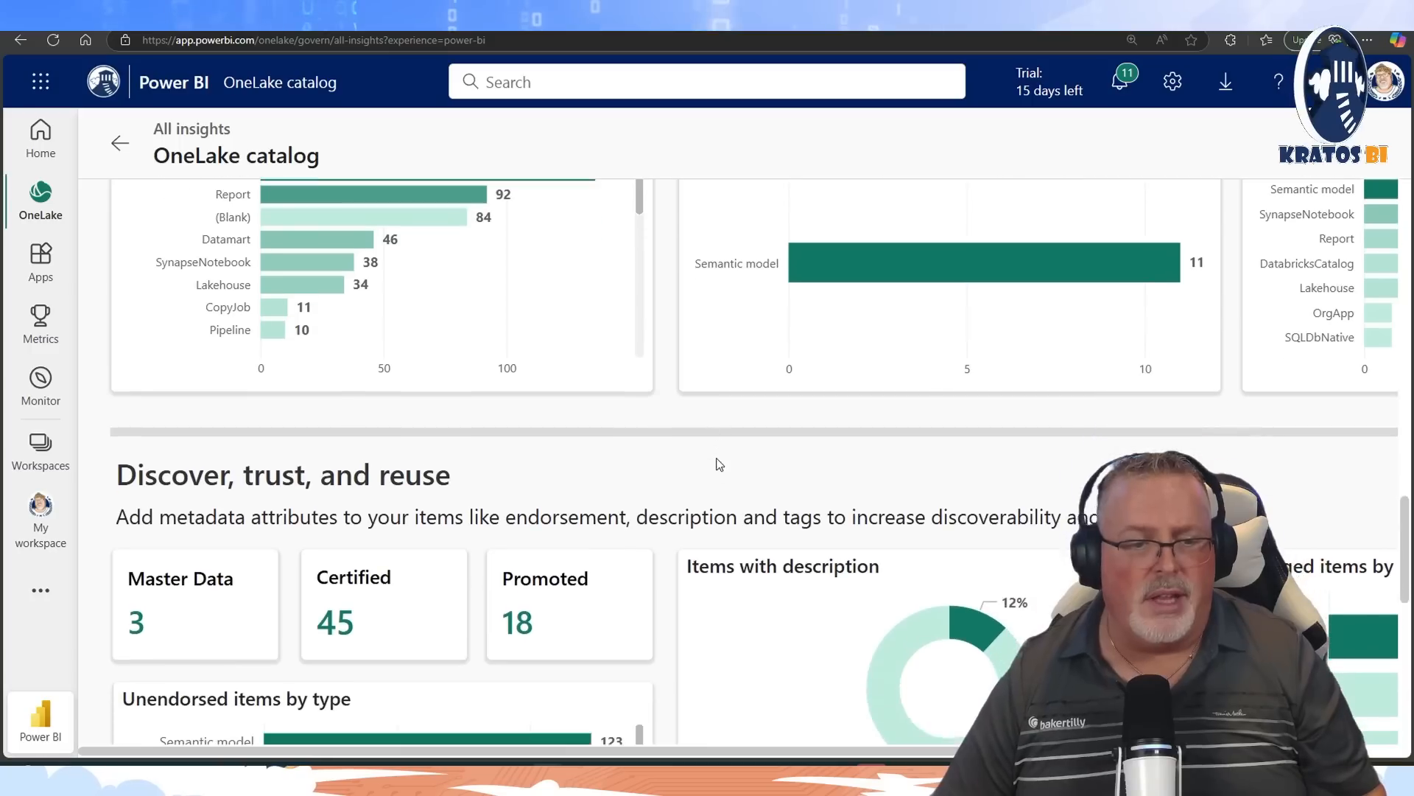
- Scroll through the unendorsed items and Endorsed items without description charts, then back up
scroll("down", 3)
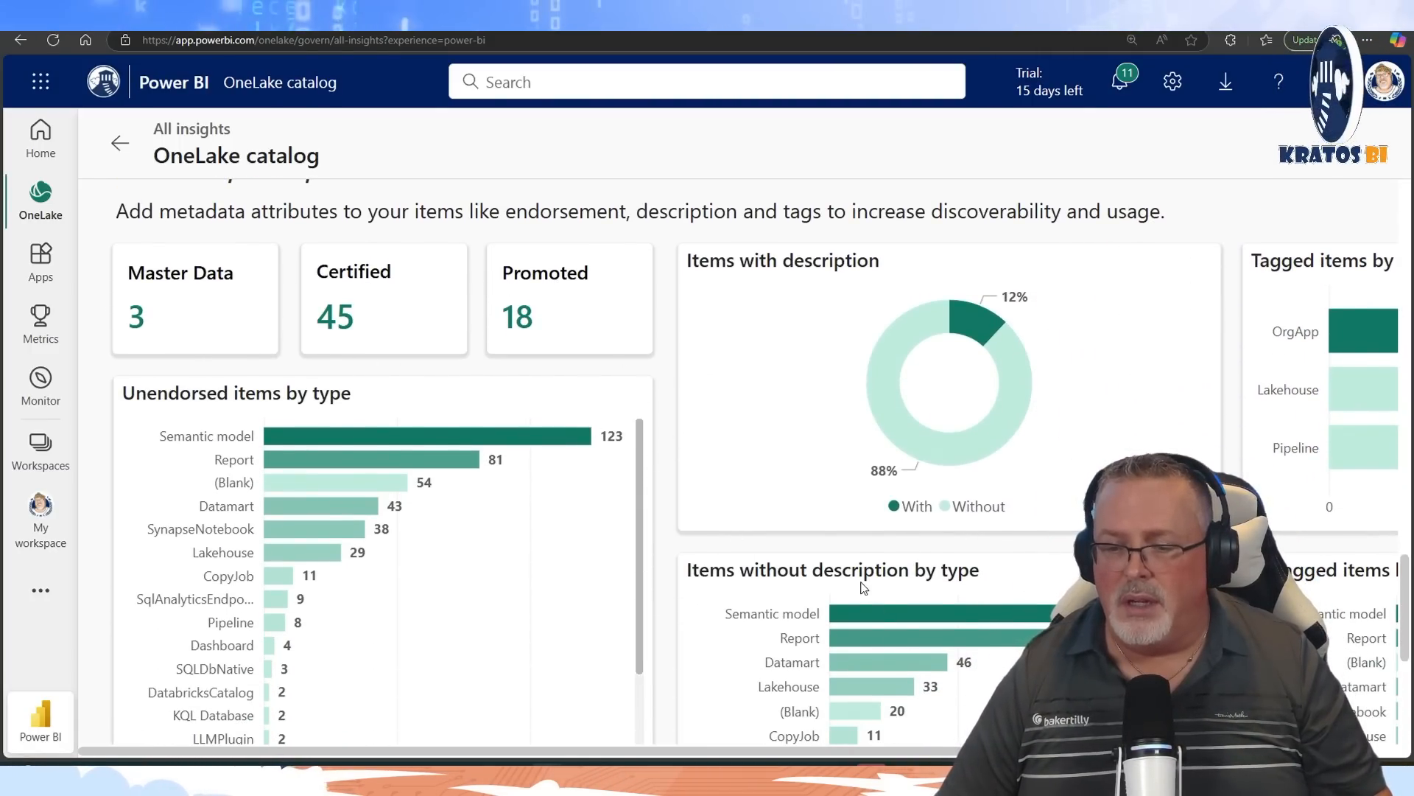
scroll("down", 3)
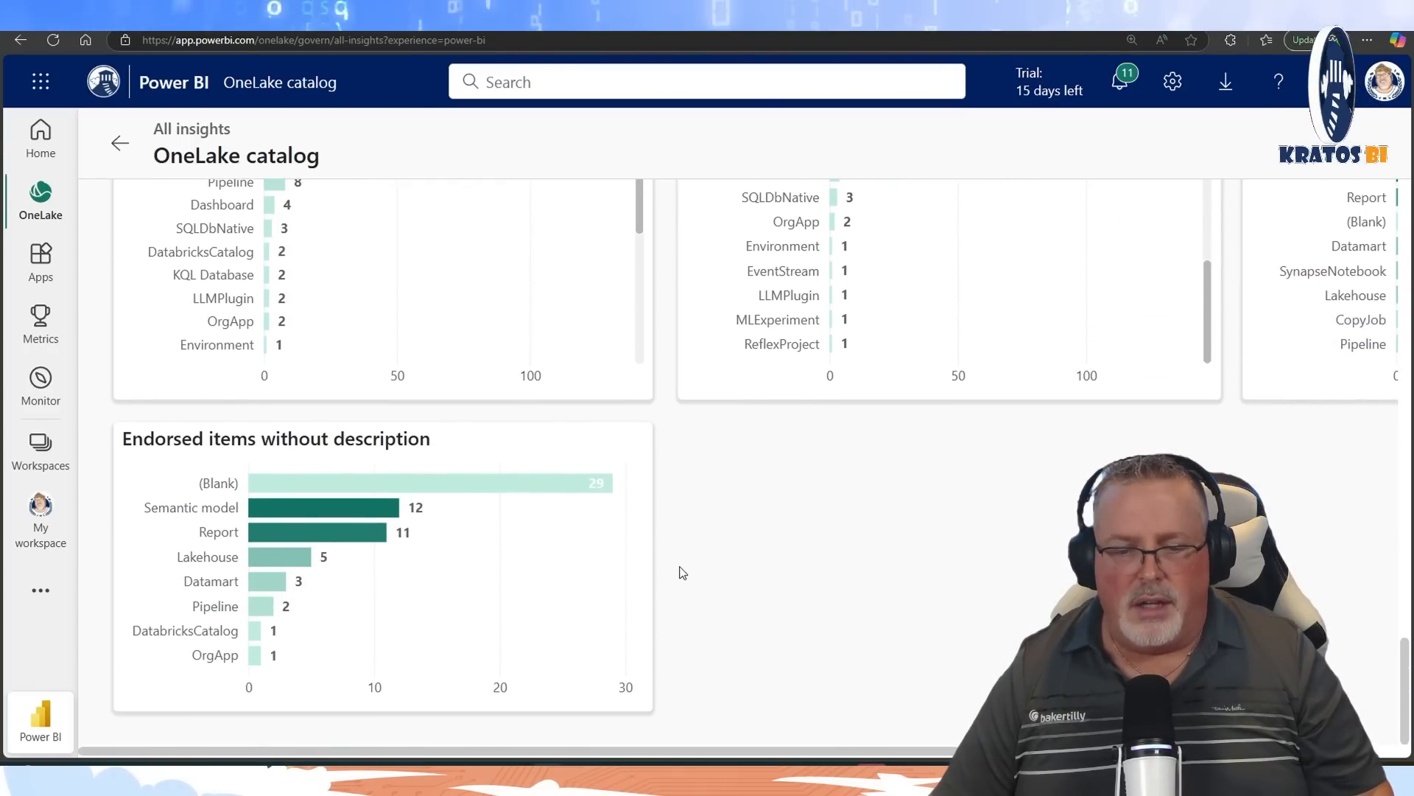
mouse_move(748, 563)
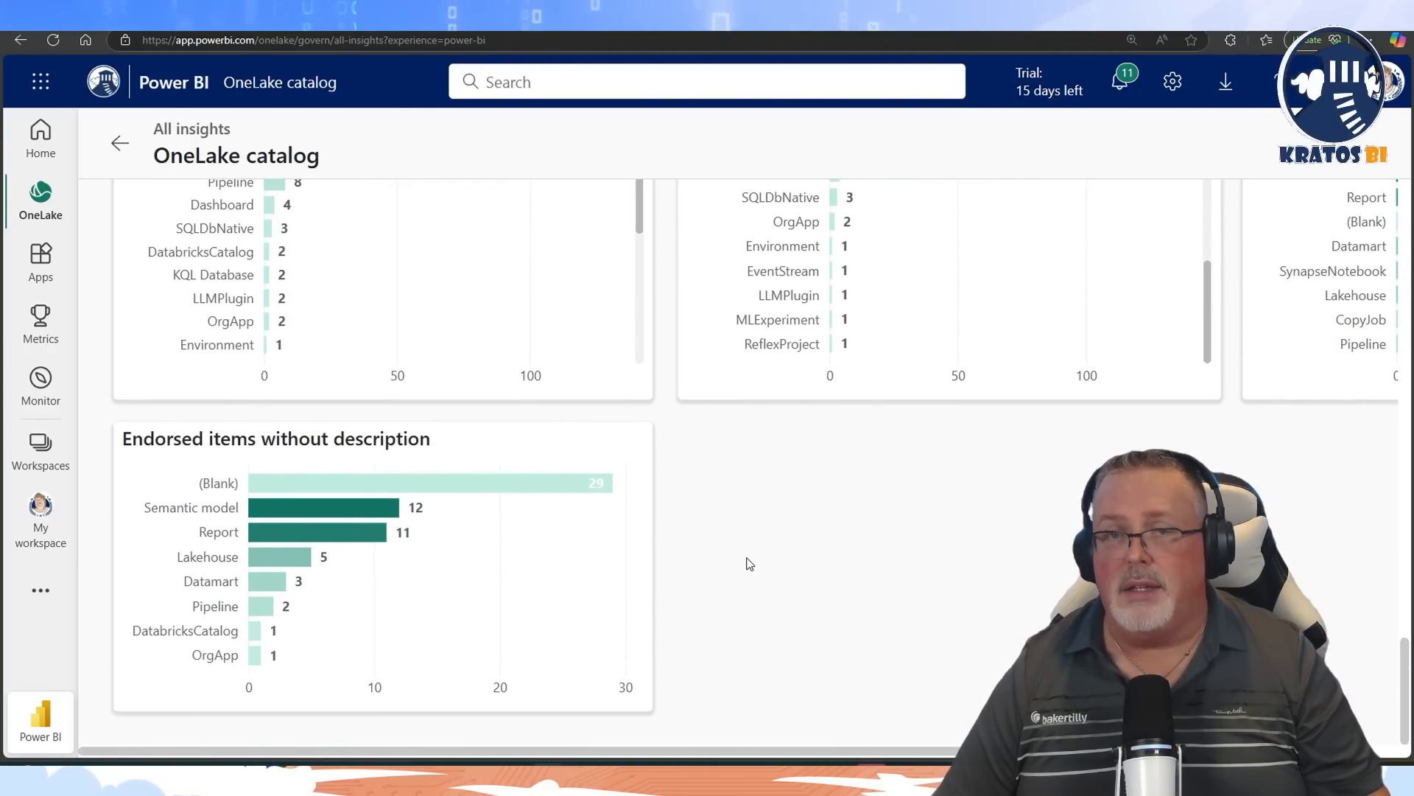
scroll("up", 3)
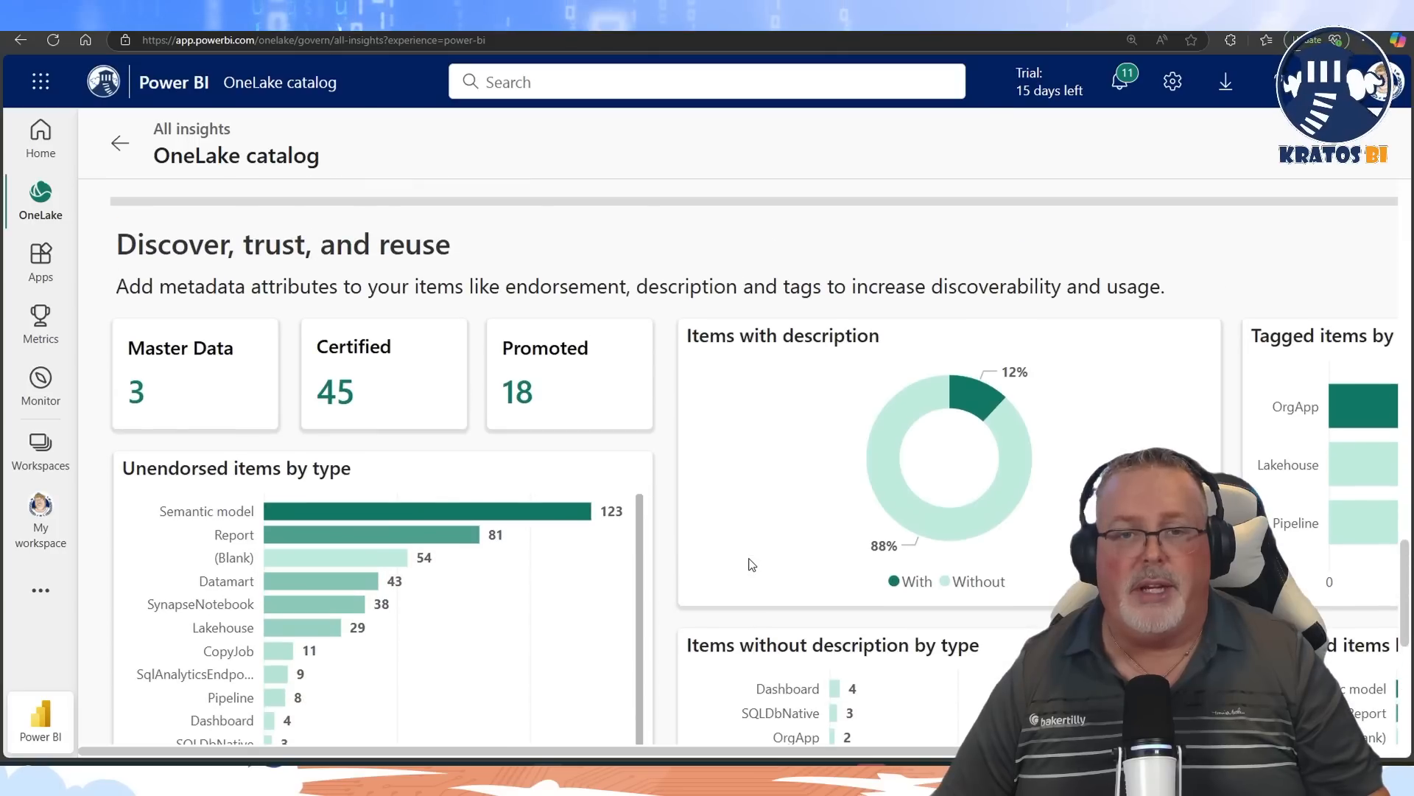